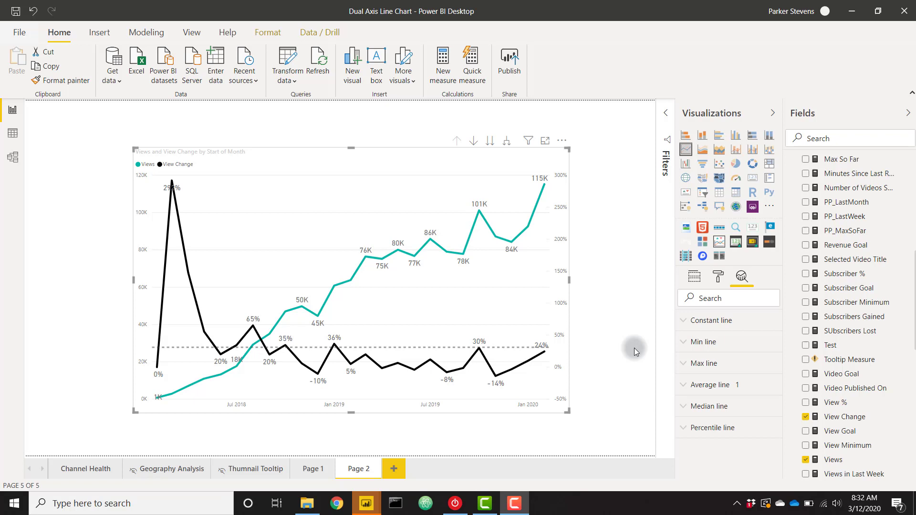
Deselect the finished dual-axis chart so it can be rebuilt from scratch.
left_click(693, 277)
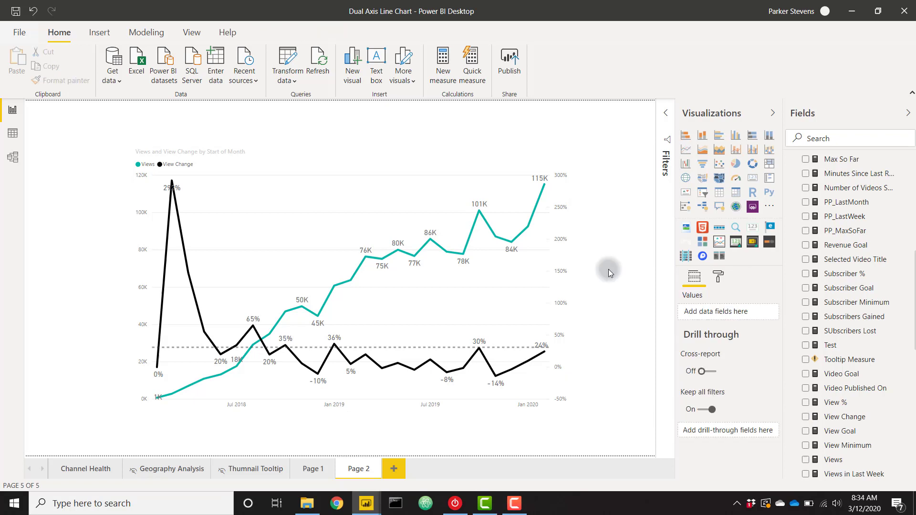
mouse_move(432, 188)
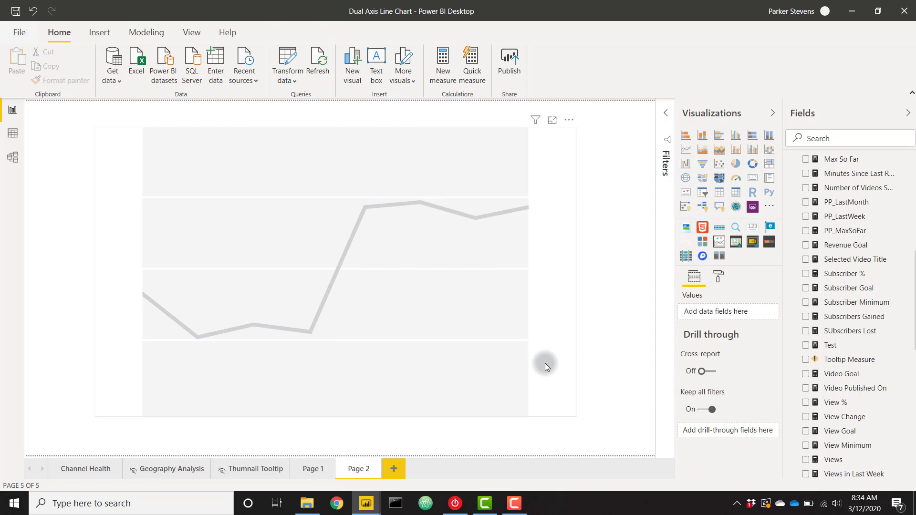
Select the empty line chart and plot Views by Start of Month.
left_click(336, 263)
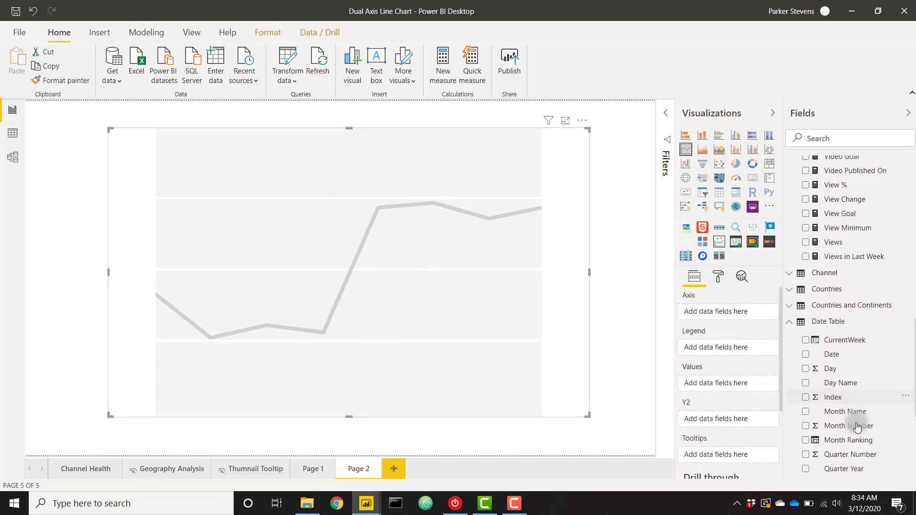
scroll("down", 3)
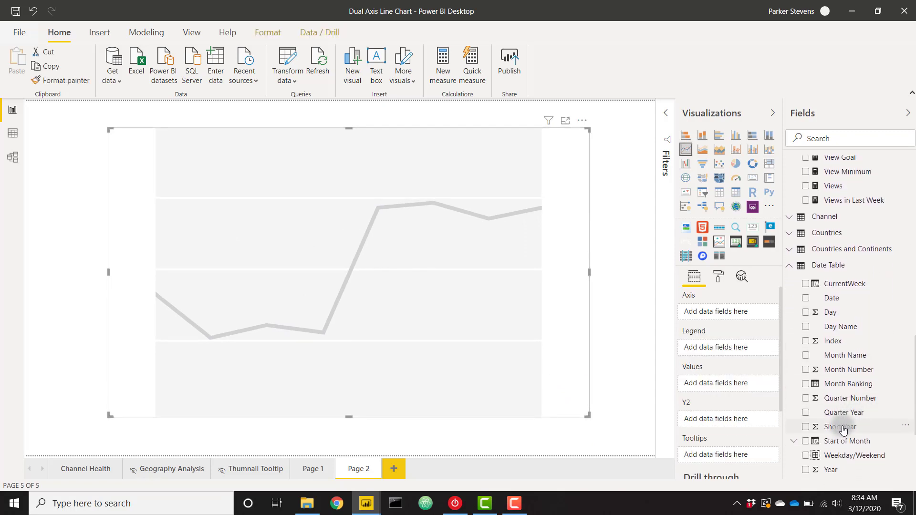
mouse_move(830, 313)
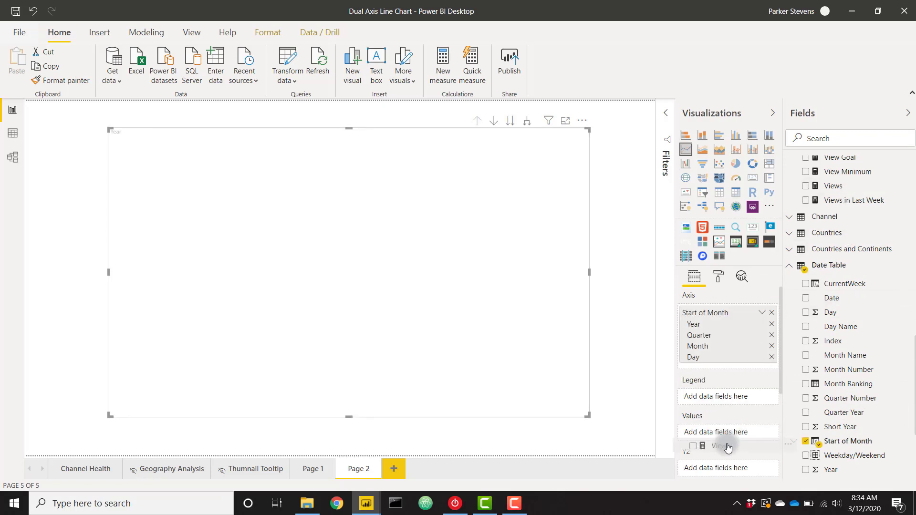
left_click(806, 186)
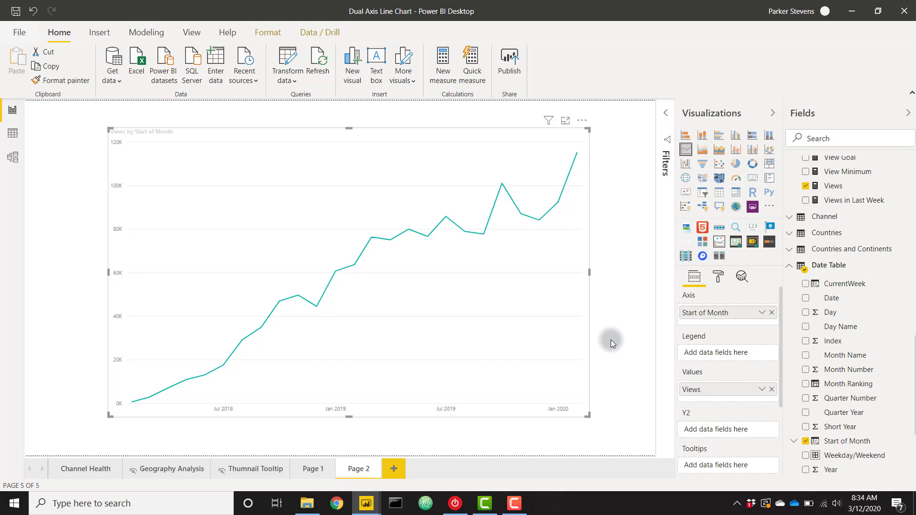
mouse_move(455, 305)
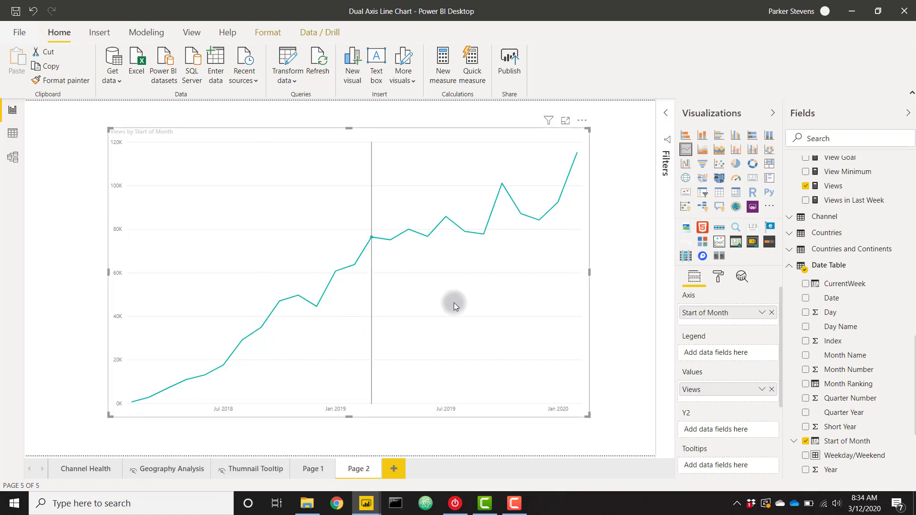
mouse_move(606, 259)
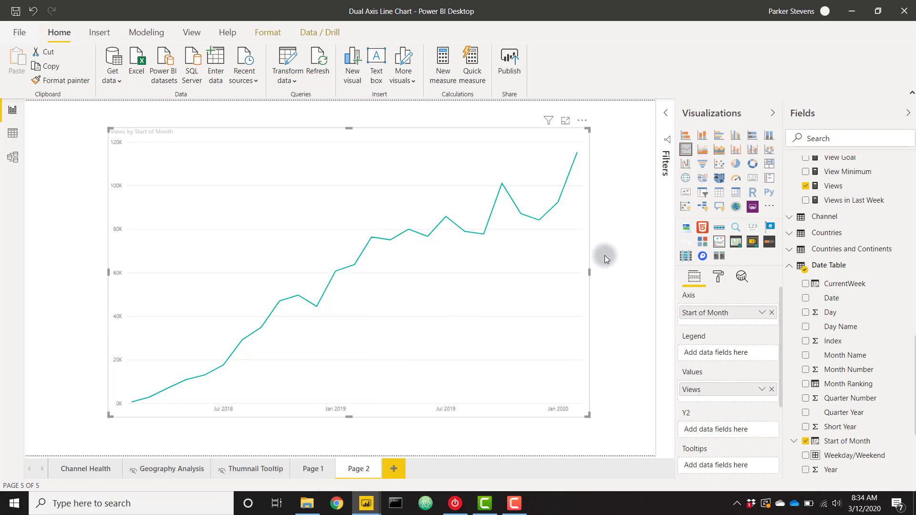
mouse_move(853, 317)
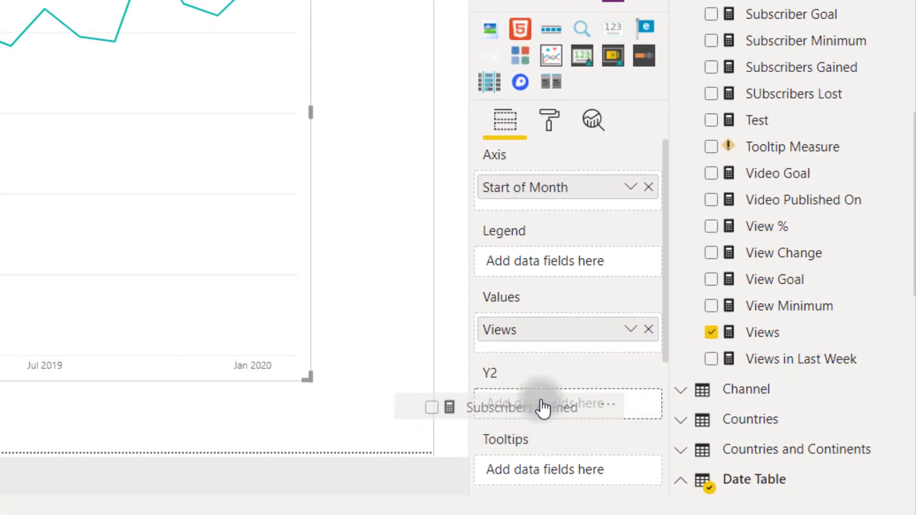
Plot Subscribers Gained on the secondary (right-hand) axis beside Views.
left_click(529, 407)
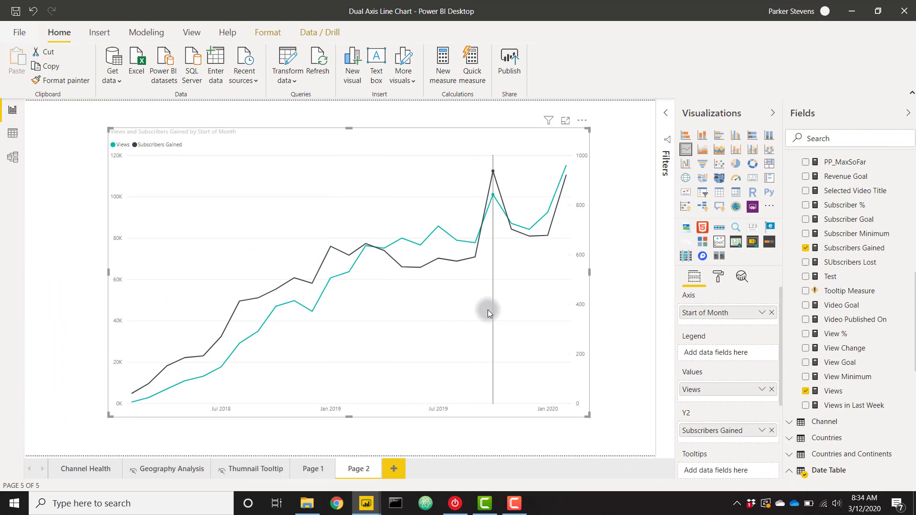
mouse_move(441, 392)
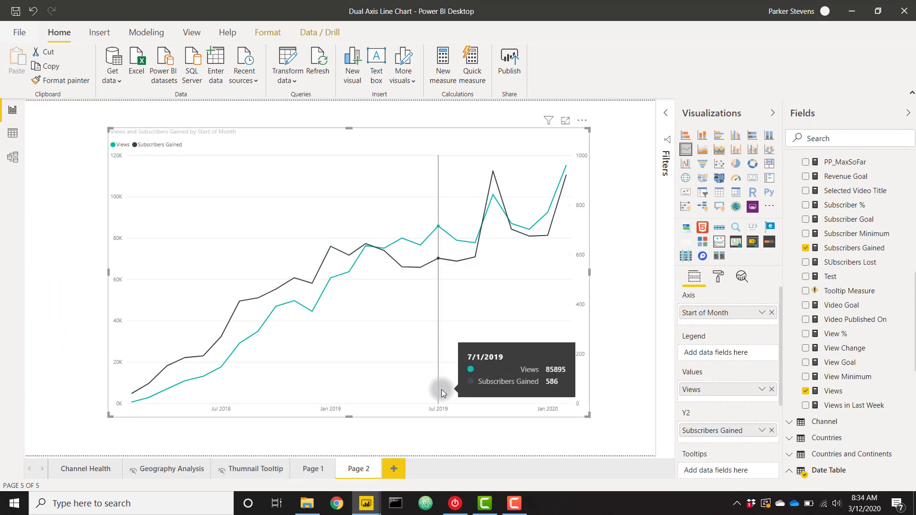
mouse_move(115, 162)
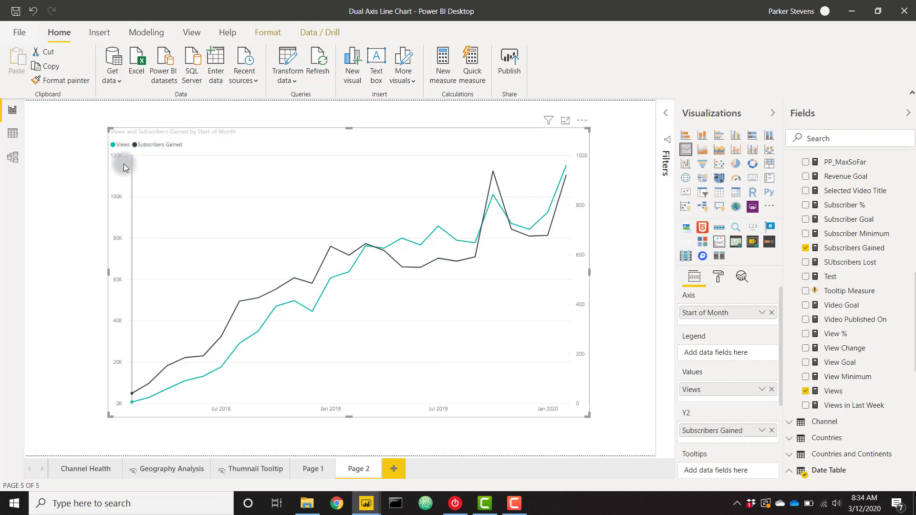
mouse_move(576, 162)
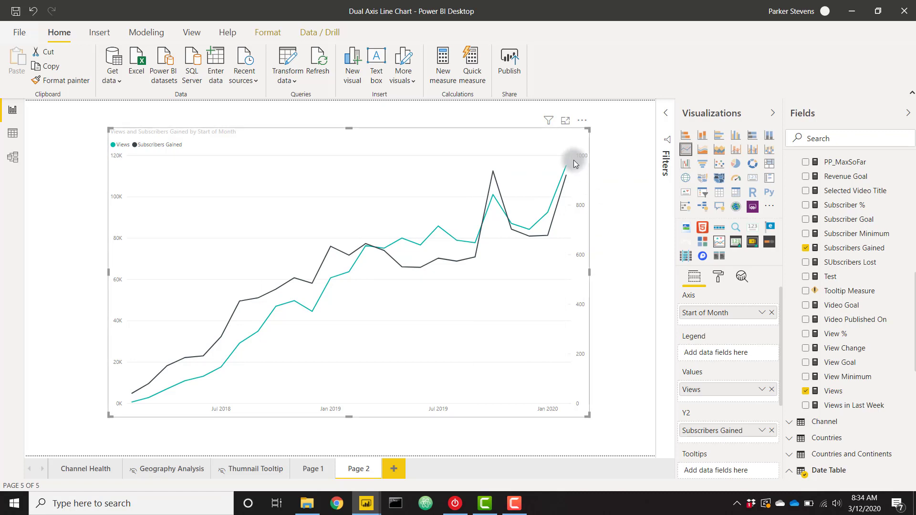
mouse_move(152, 186)
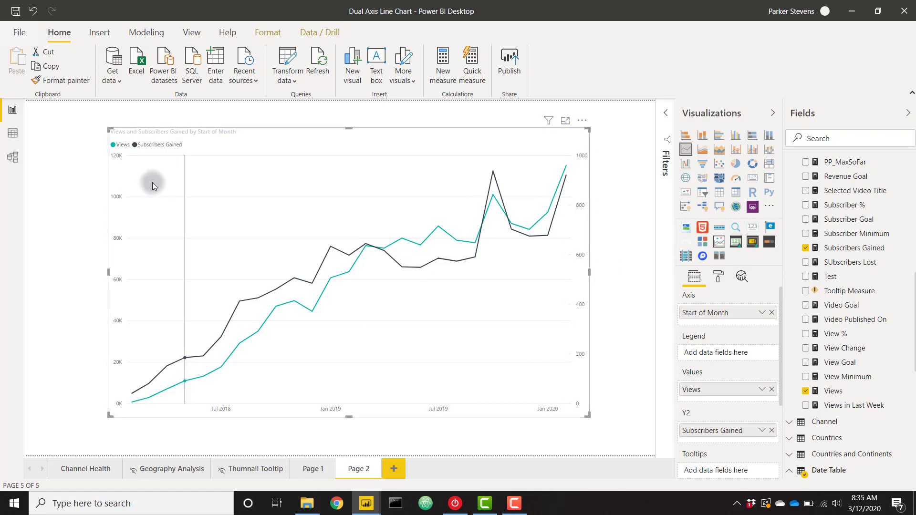
mouse_move(140, 172)
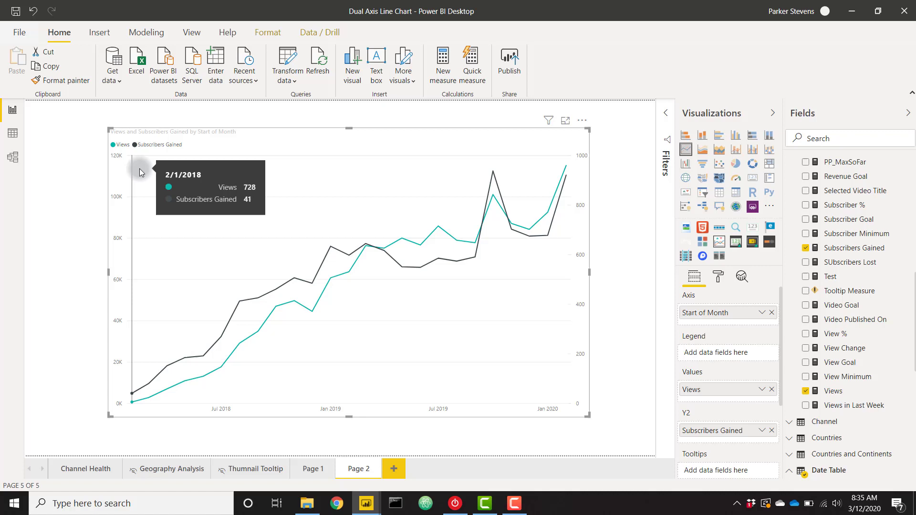
mouse_move(138, 179)
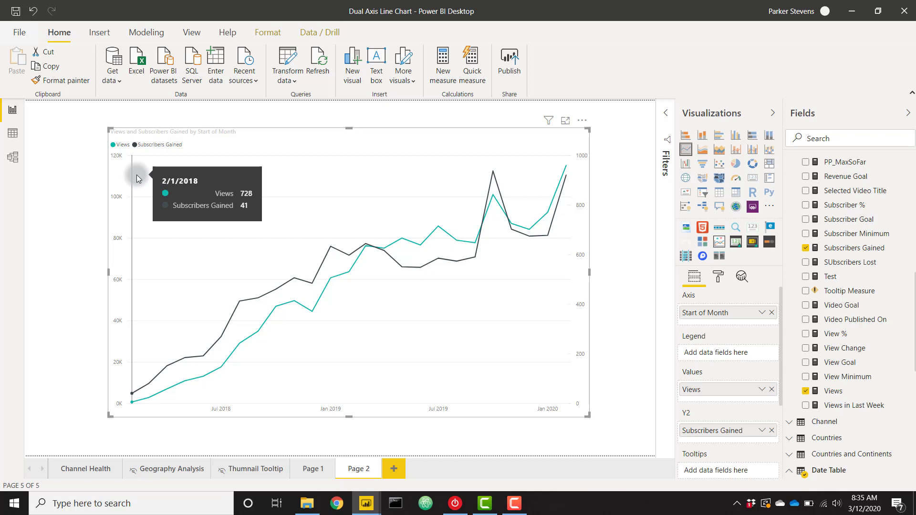
mouse_move(773, 436)
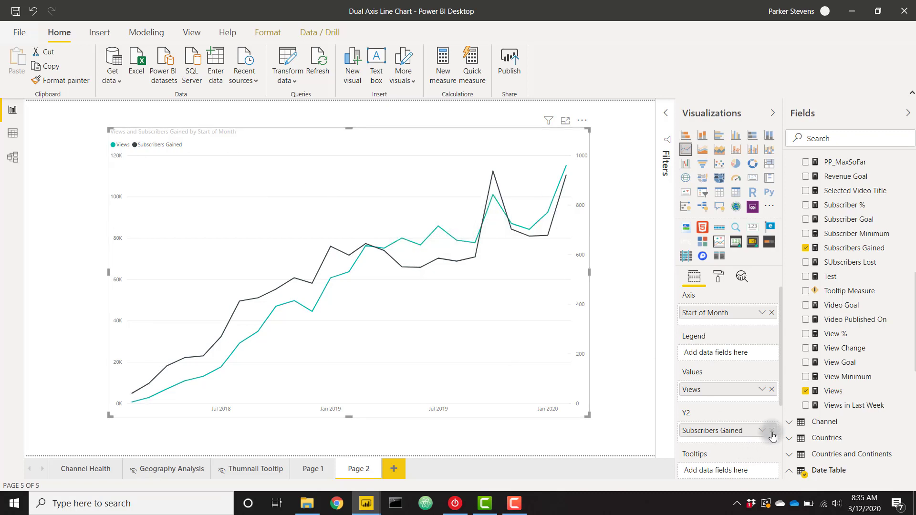
Remove Subscribers Gained from the secondary axis to make room for View Change.
left_click(772, 430)
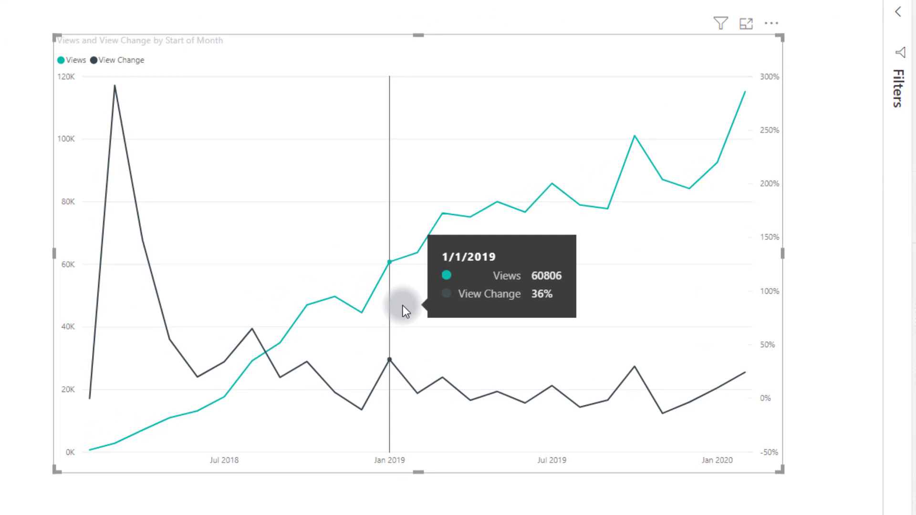
mouse_move(368, 324)
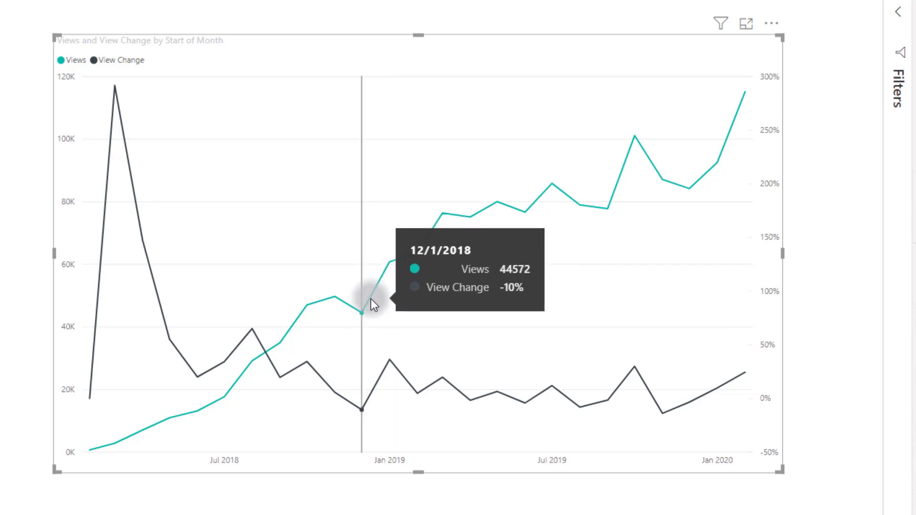
mouse_move(385, 293)
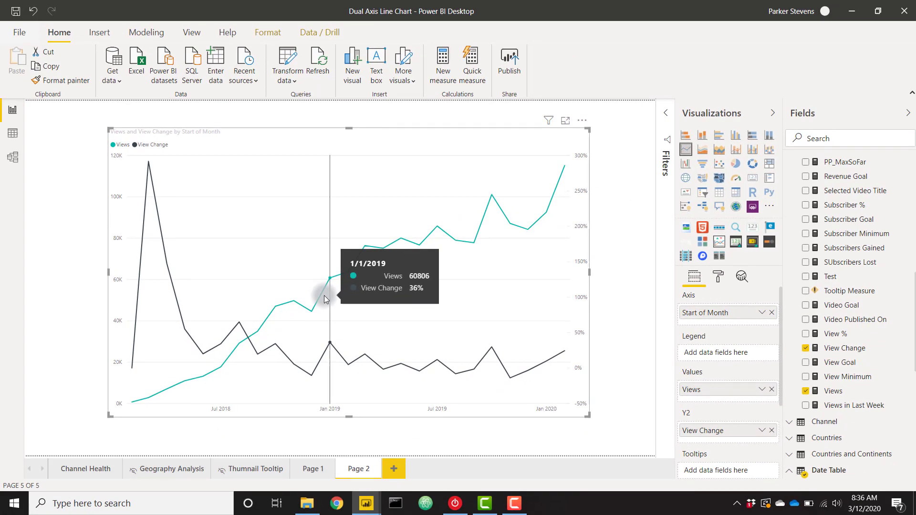
mouse_move(421, 302)
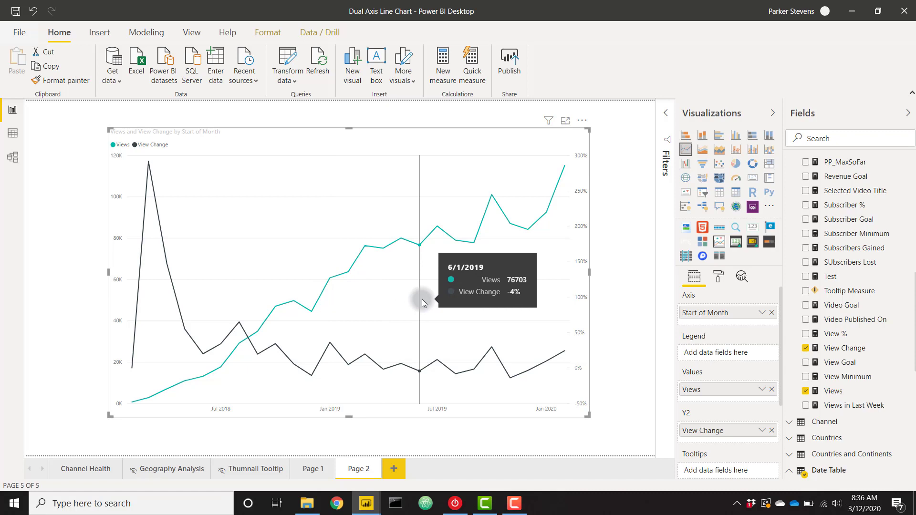
mouse_move(401, 301)
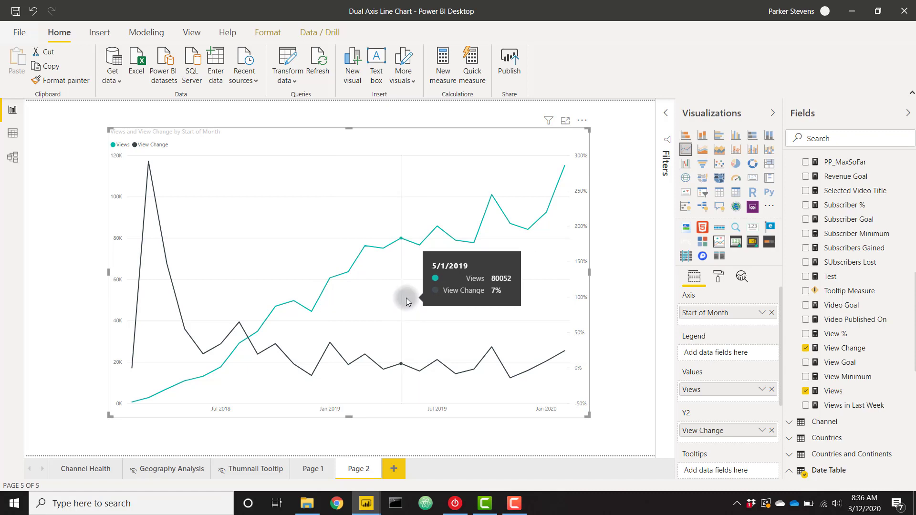
mouse_move(479, 228)
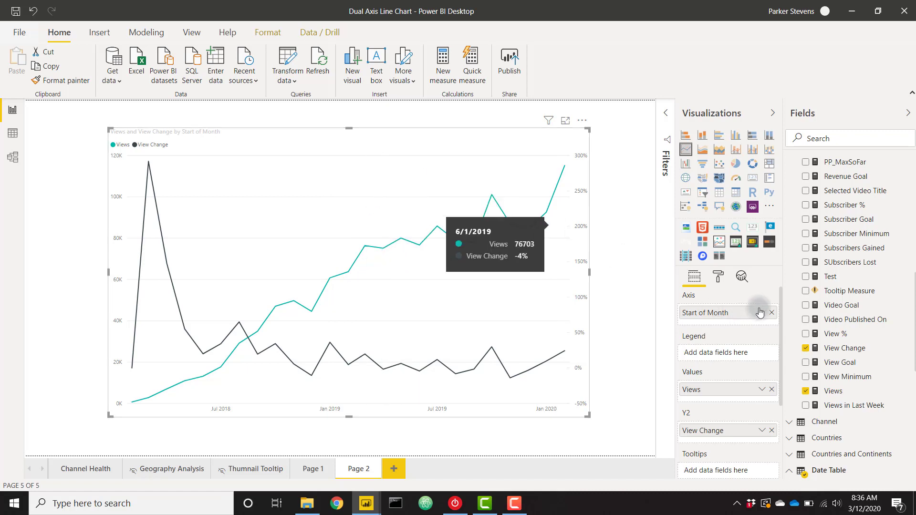
Add an Average line in the Analytics pane and base it on View Change.
left_click(742, 277)
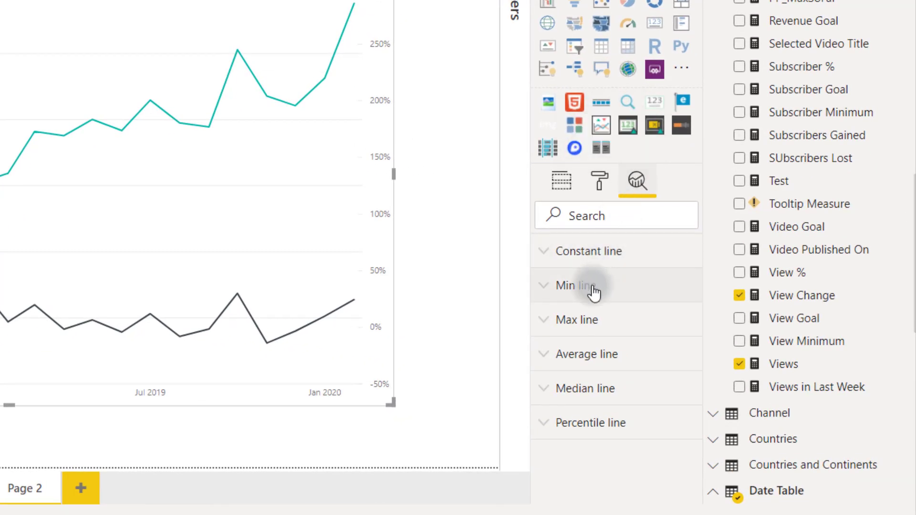
left_click(585, 353)
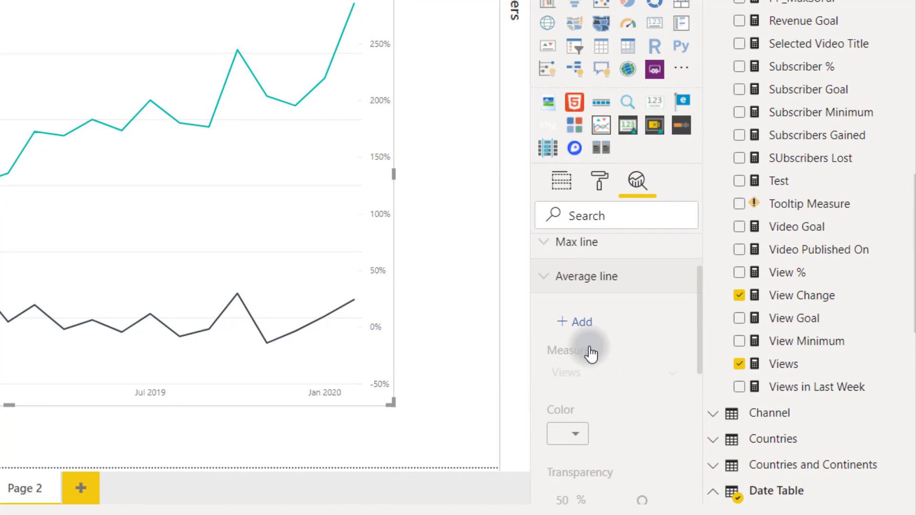
left_click(573, 322)
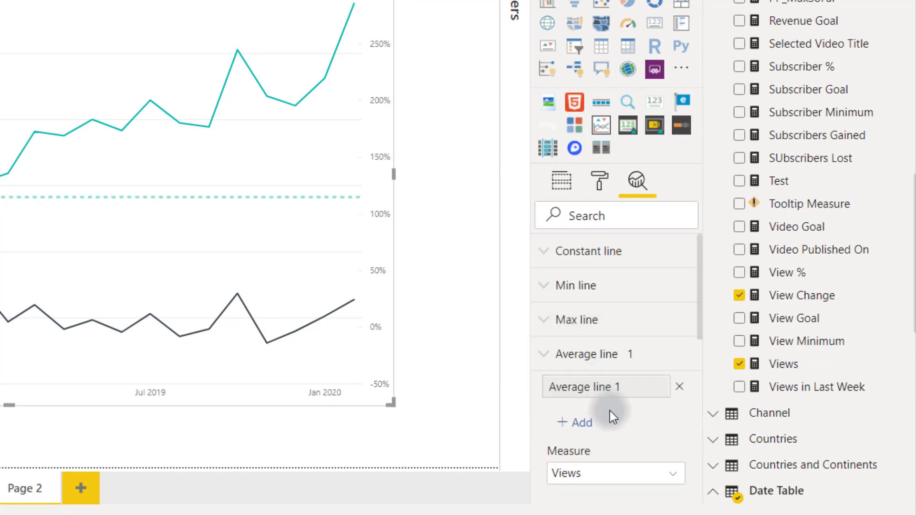
left_click(615, 474)
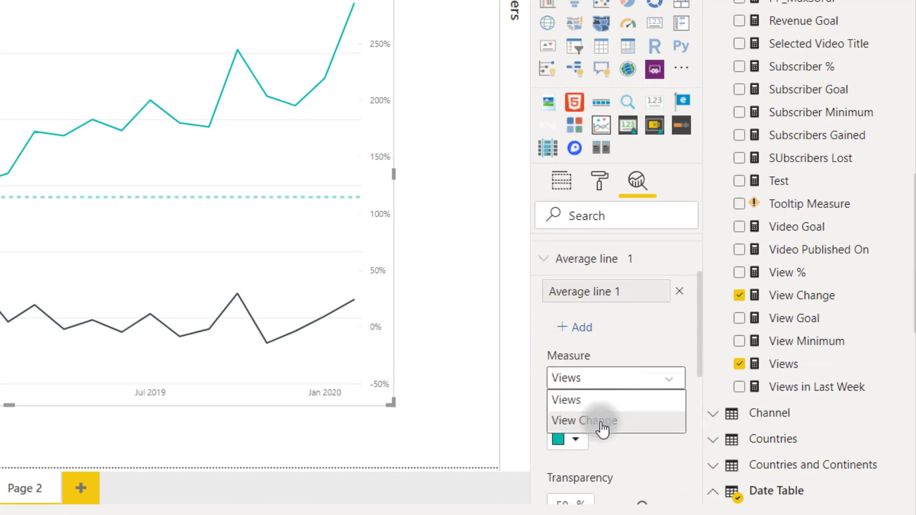
left_click(584, 421)
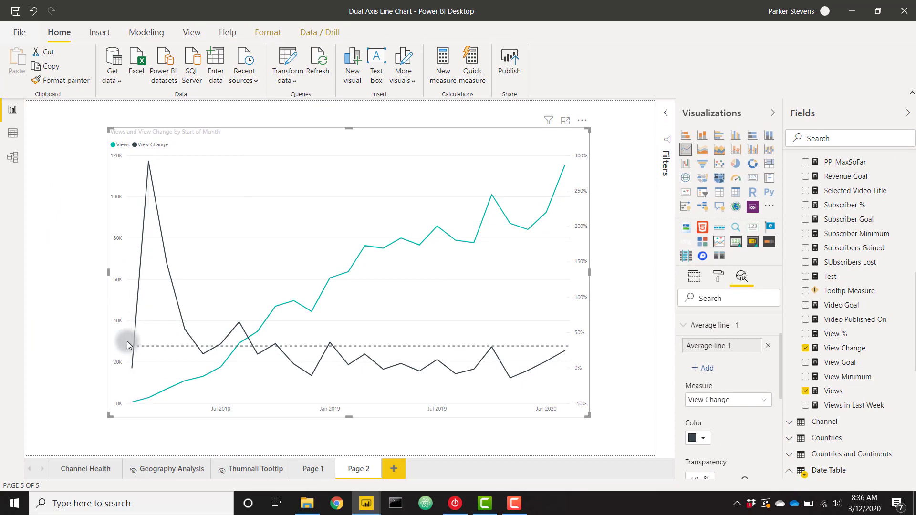
mouse_move(147, 209)
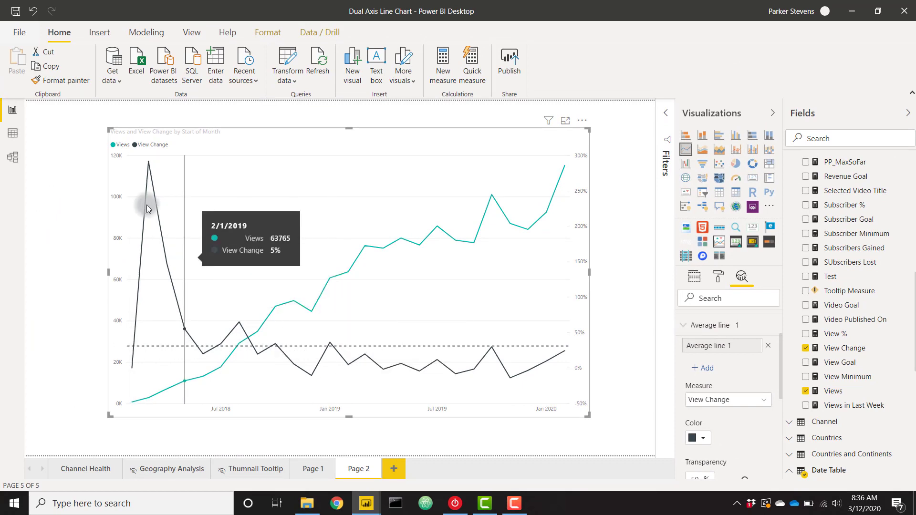
mouse_move(150, 201)
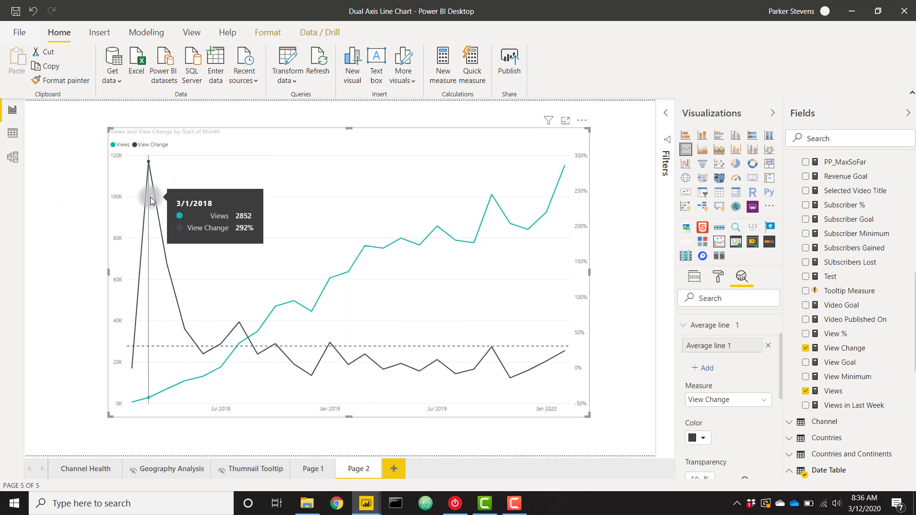
mouse_move(151, 221)
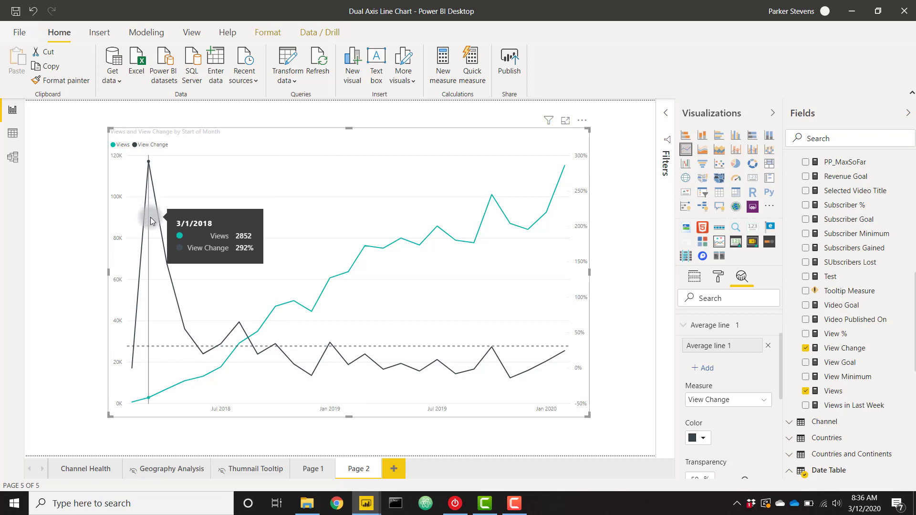
mouse_move(352, 344)
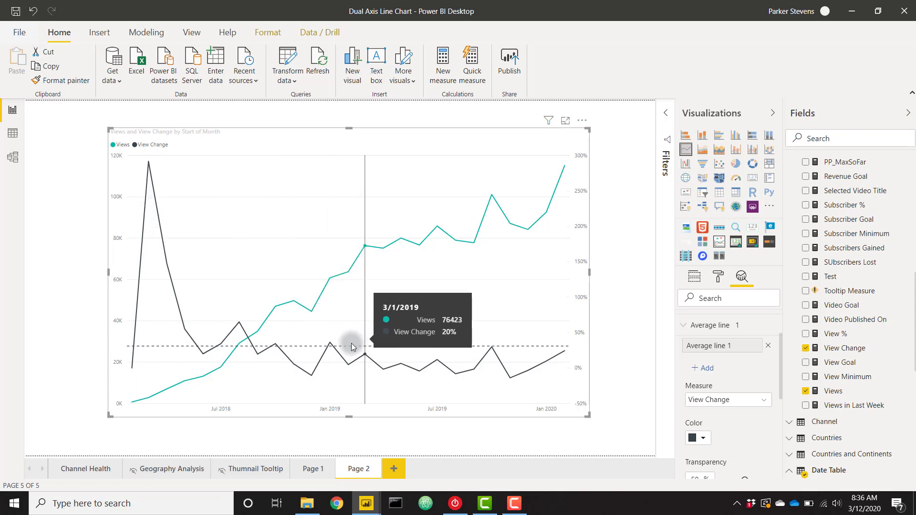
mouse_move(338, 344)
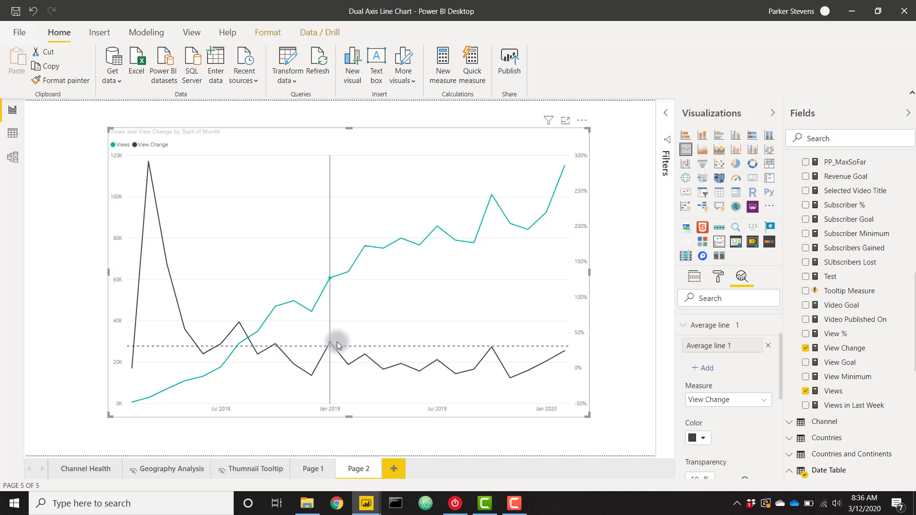
mouse_move(332, 344)
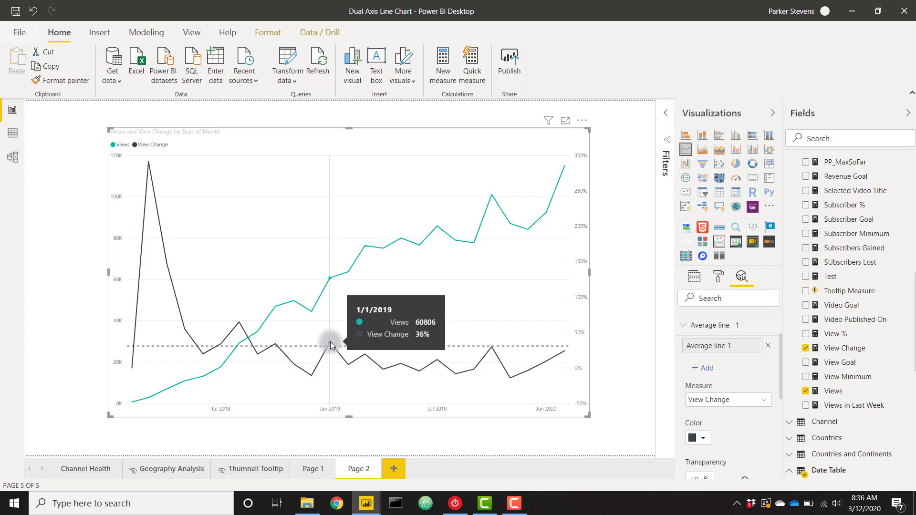
mouse_move(479, 324)
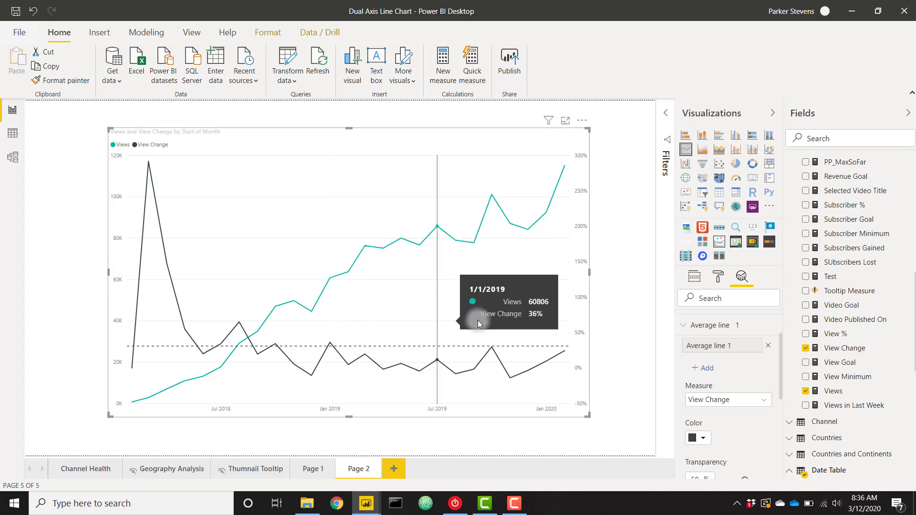
mouse_move(626, 337)
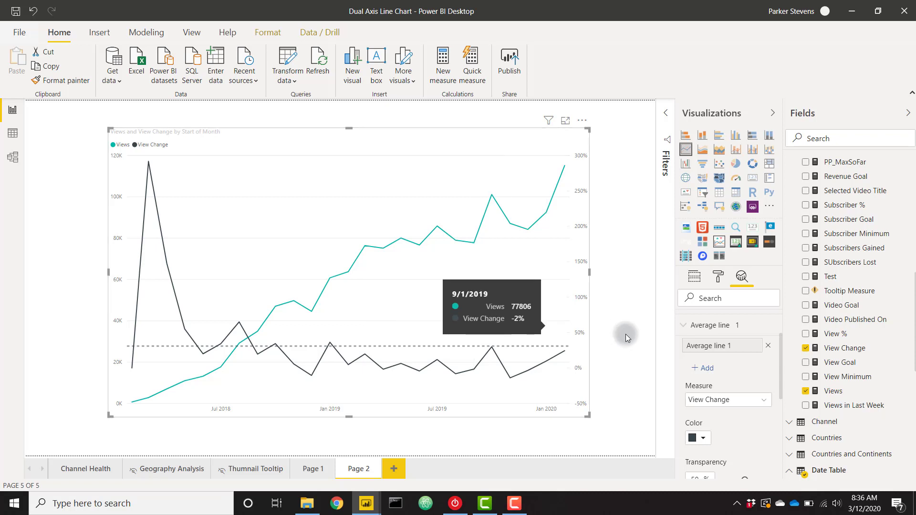
mouse_move(626, 337)
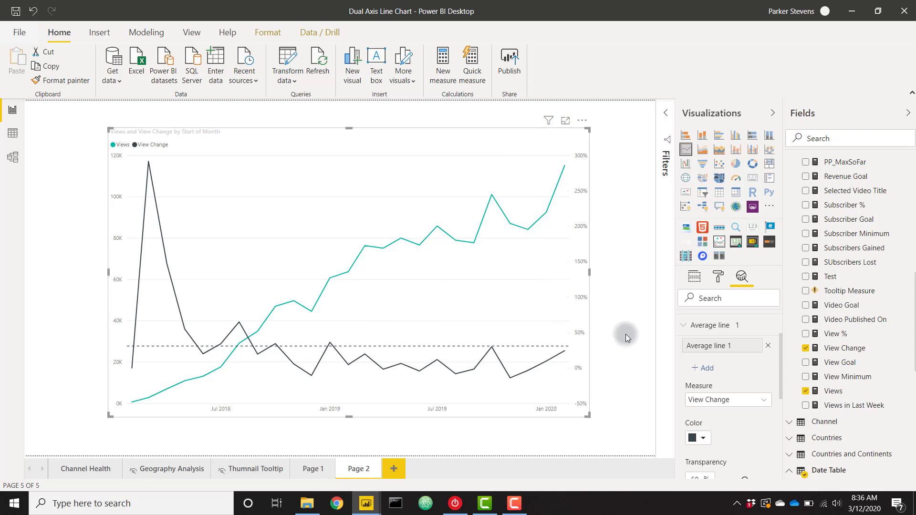
mouse_move(428, 283)
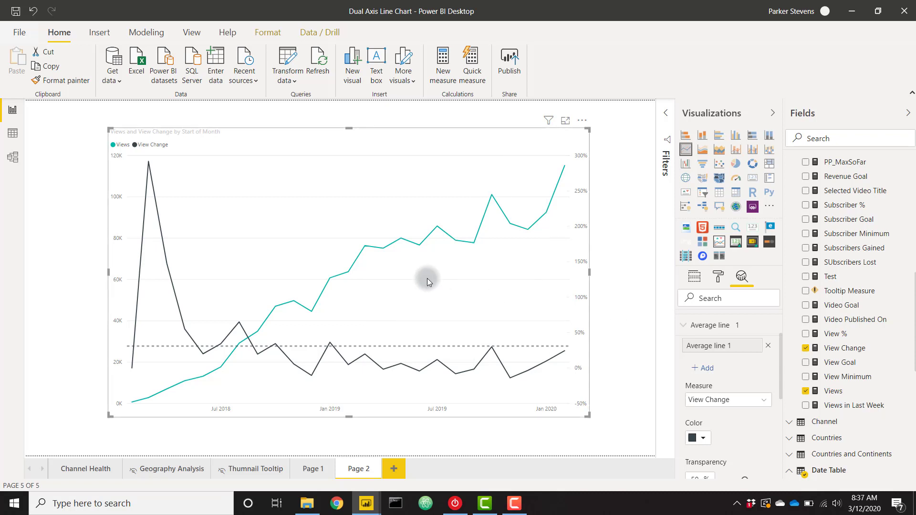
mouse_move(508, 243)
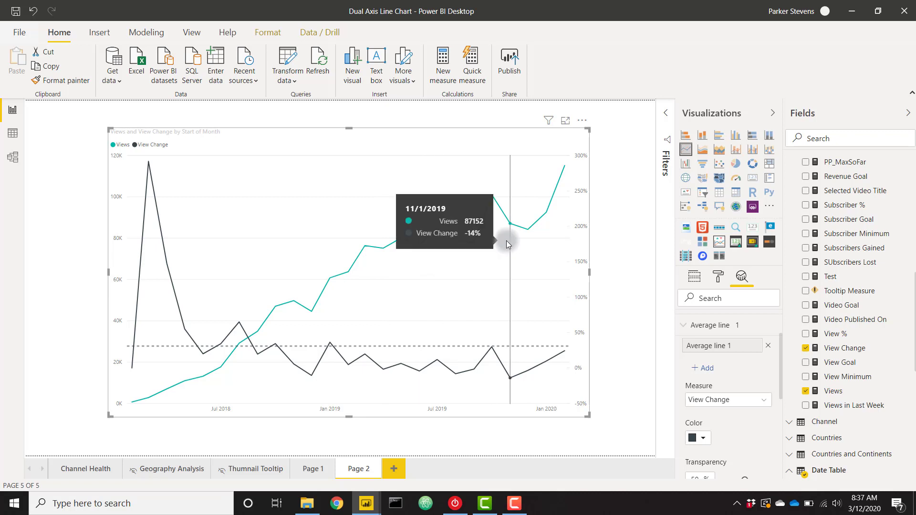
mouse_move(474, 345)
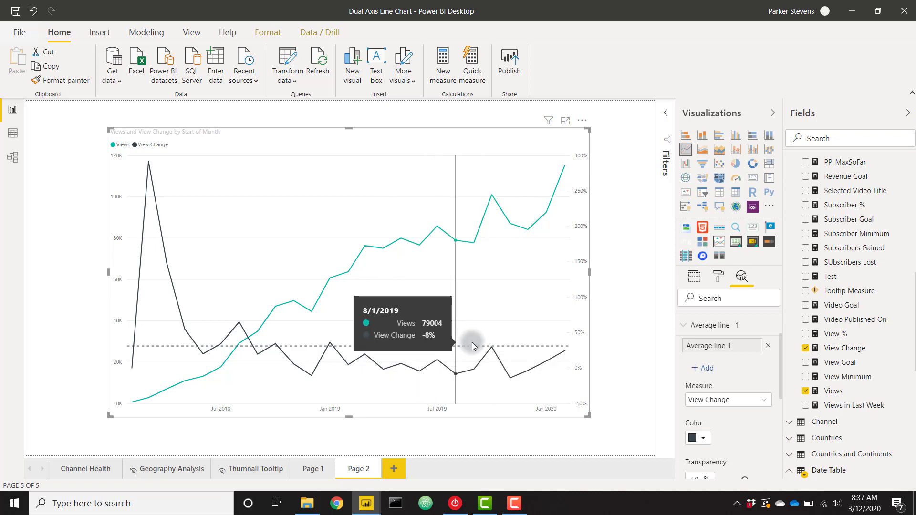
mouse_move(149, 170)
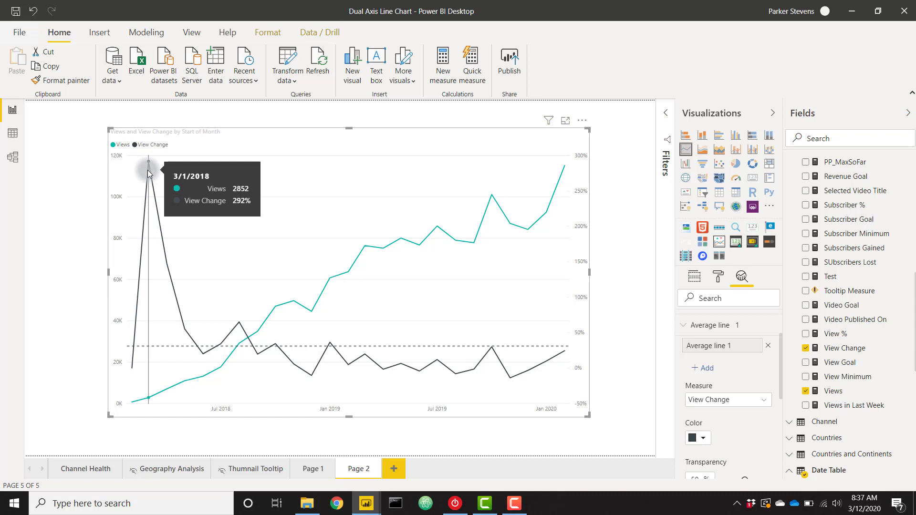
mouse_move(427, 371)
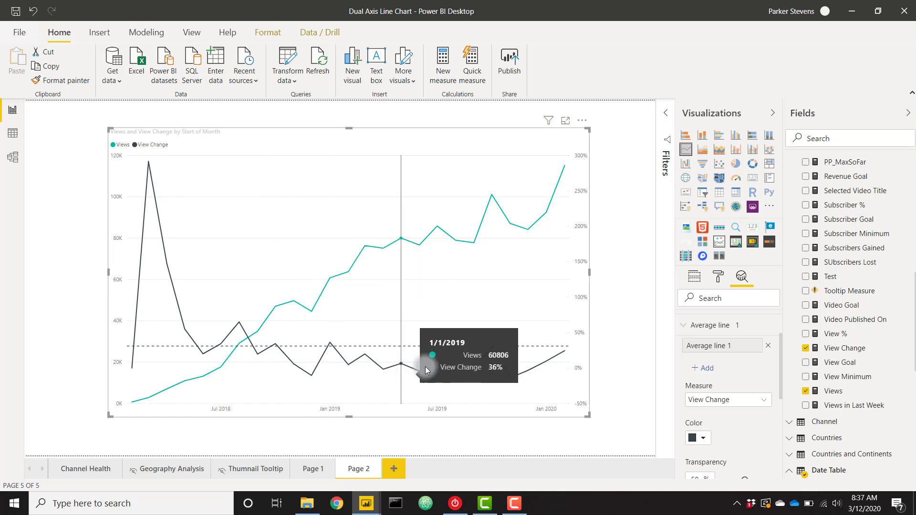
mouse_move(567, 342)
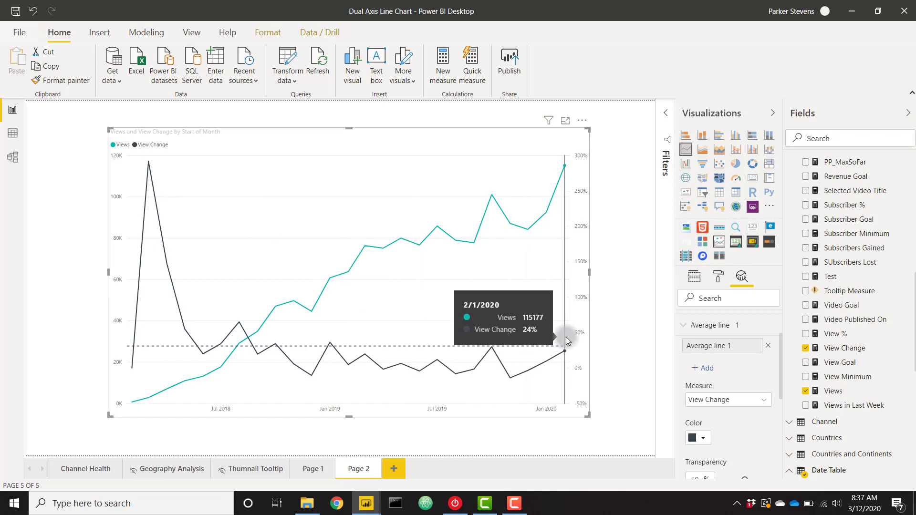
mouse_move(575, 260)
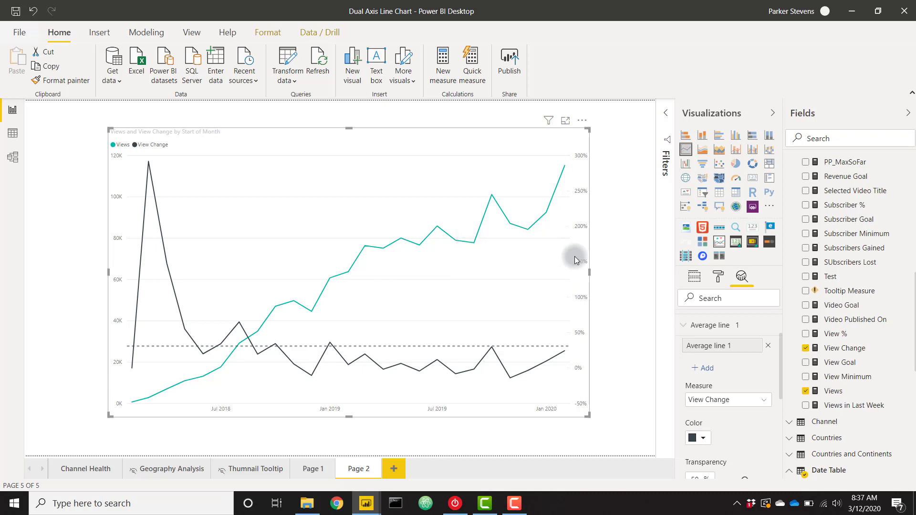
mouse_move(557, 262)
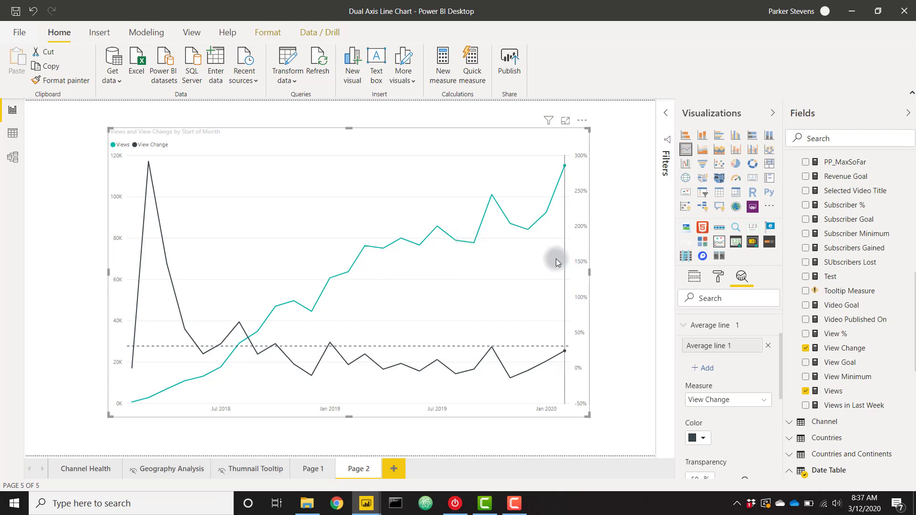
mouse_move(556, 263)
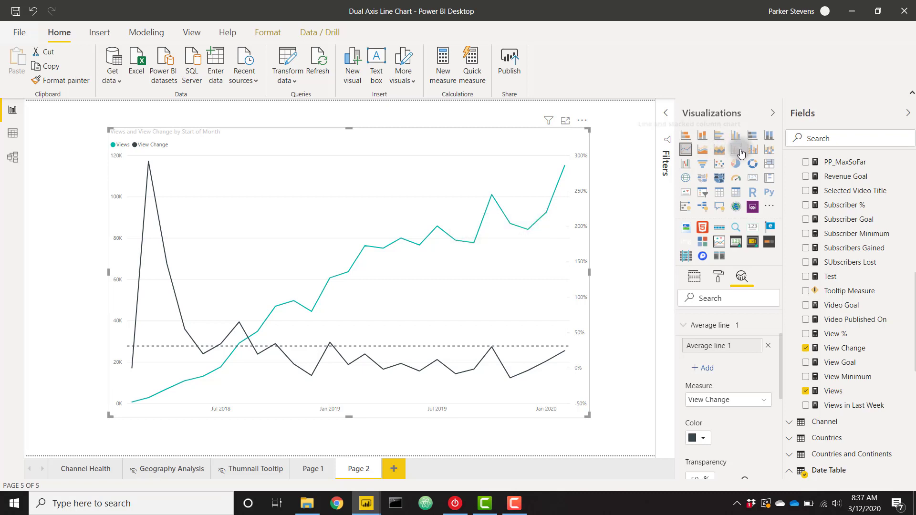
mouse_move(753, 151)
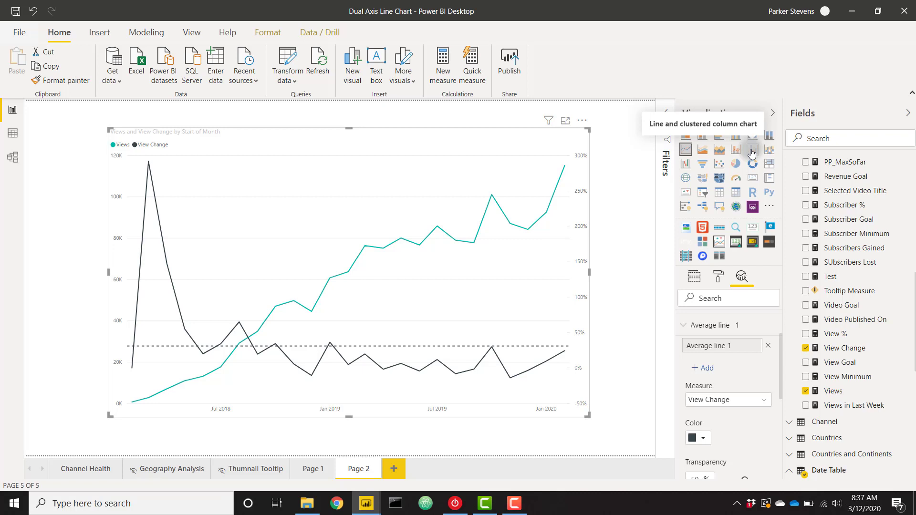
Show Views as columns beside the View Change line and bring up the Default color settings.
left_click(753, 150)
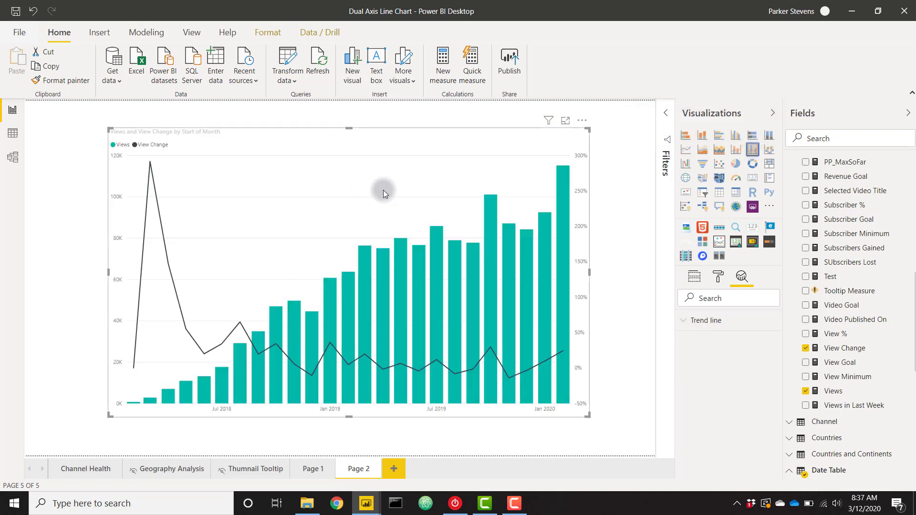
mouse_move(558, 252)
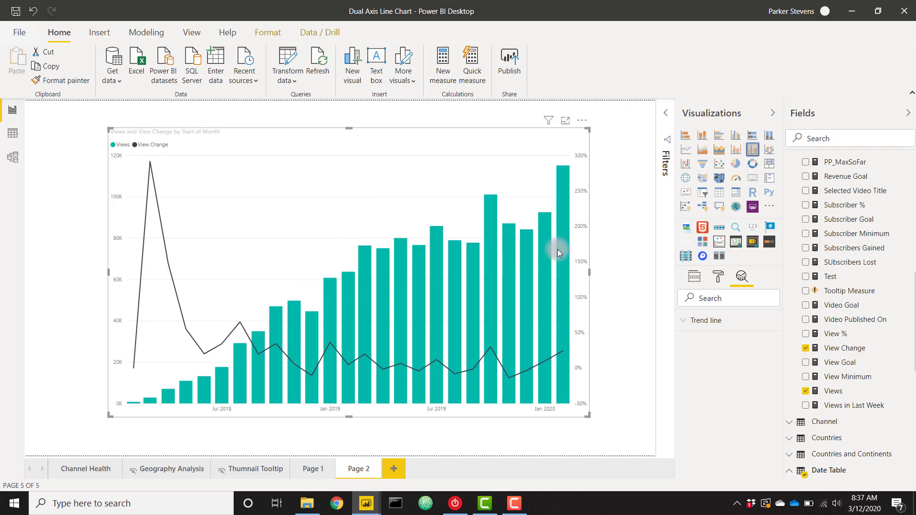
mouse_move(187, 264)
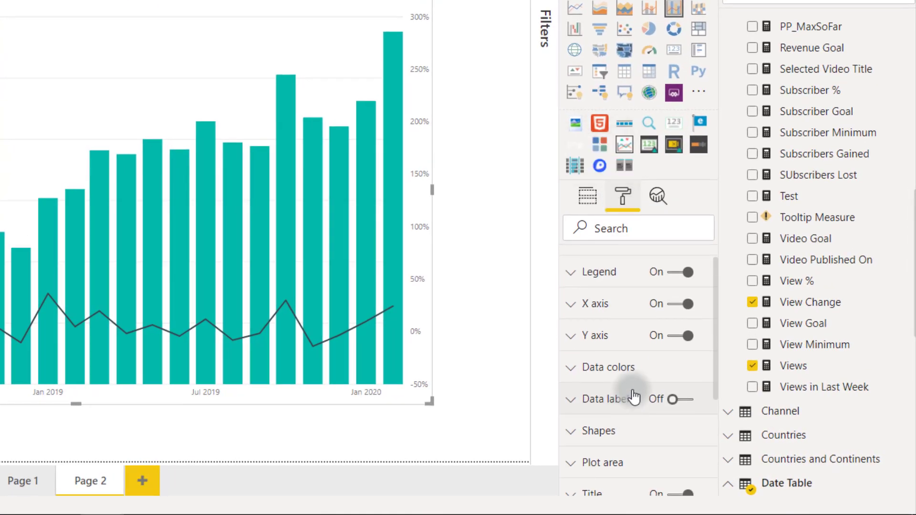
left_click(608, 366)
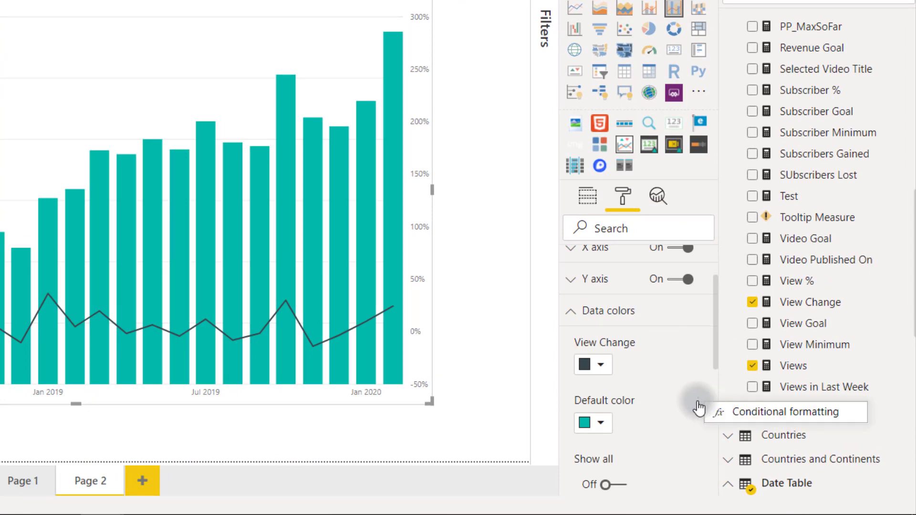
left_click(786, 413)
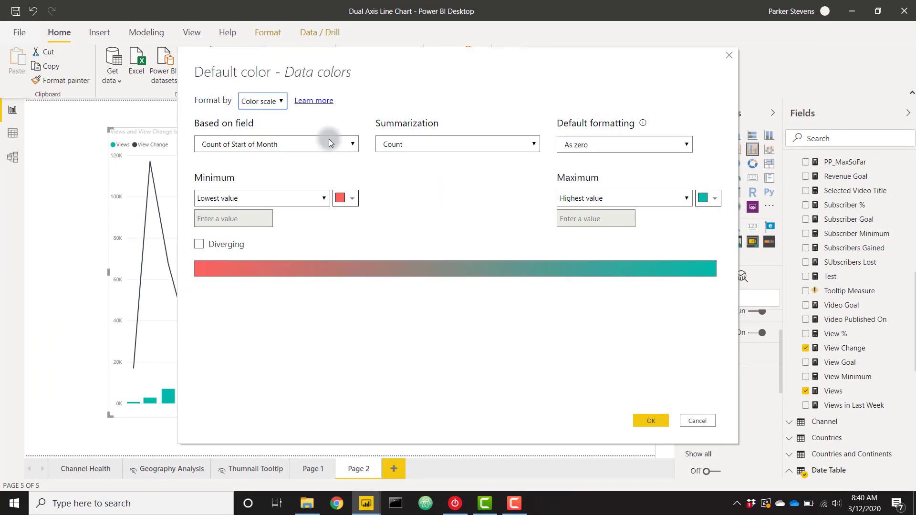
Switch to rule-based colouring on View Change, with values greater than 0 coloured teal.
left_click(262, 100)
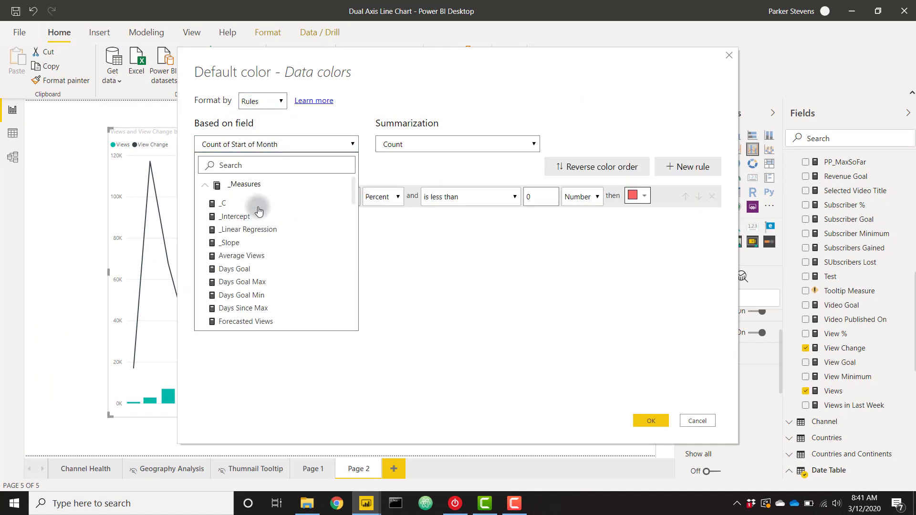
scroll("down", 3)
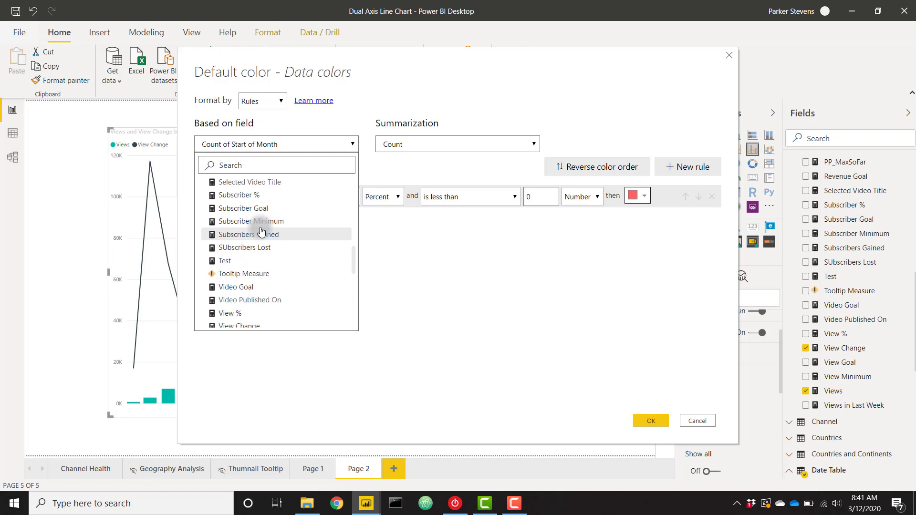
left_click(237, 326)
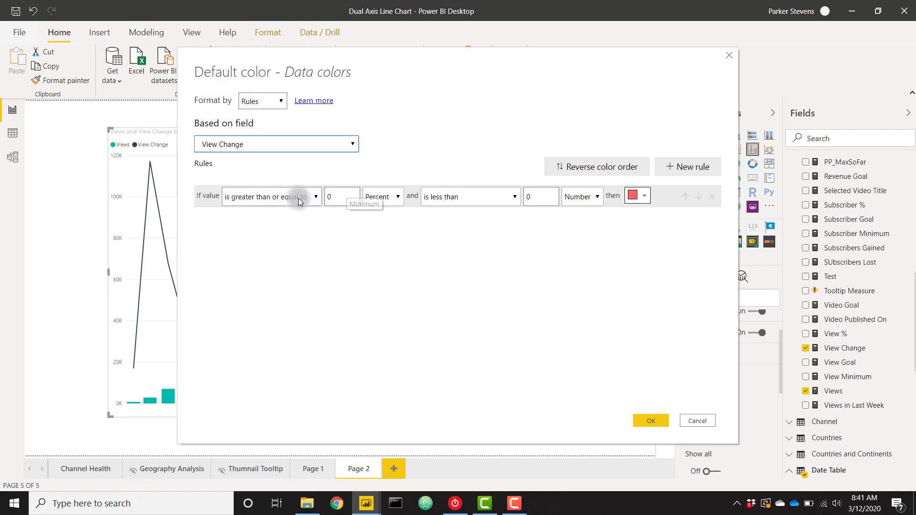
left_click(272, 196)
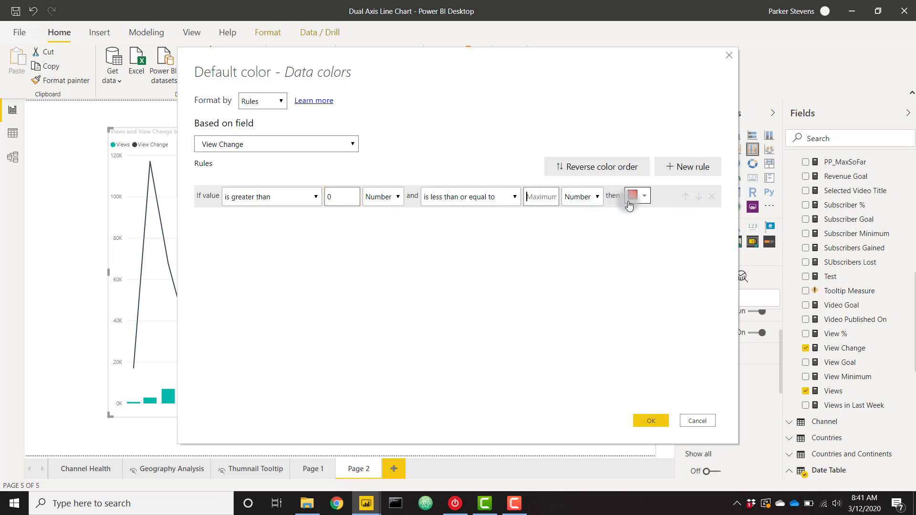
left_click(632, 197)
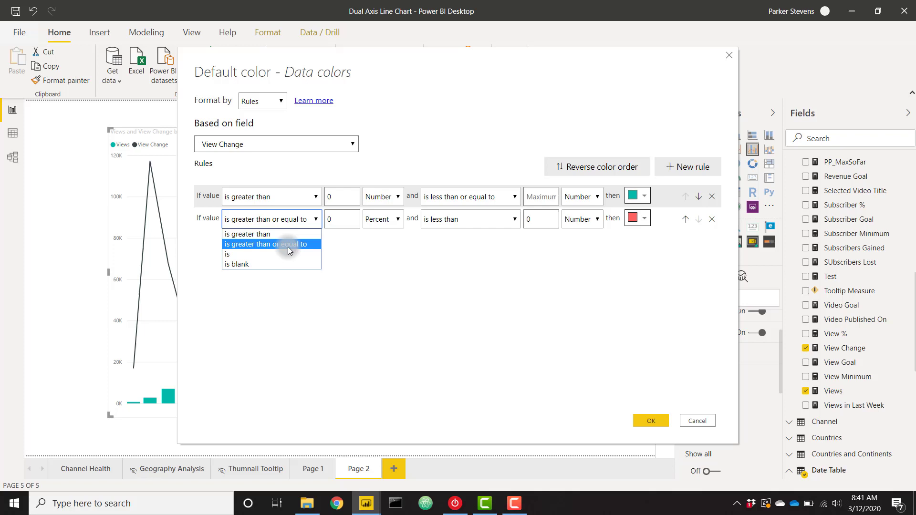
Add rules colouring exactly 0 black and values below 0 red, then apply them.
left_click(227, 254)
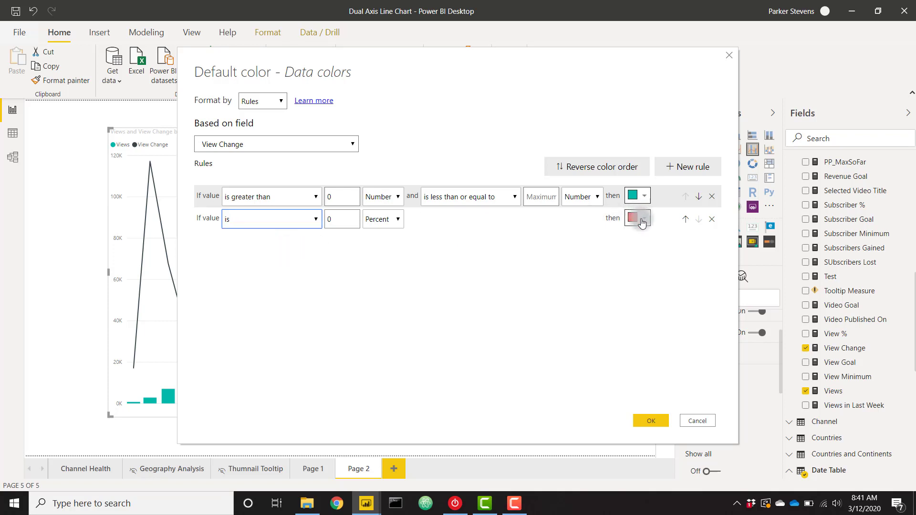
left_click(633, 220)
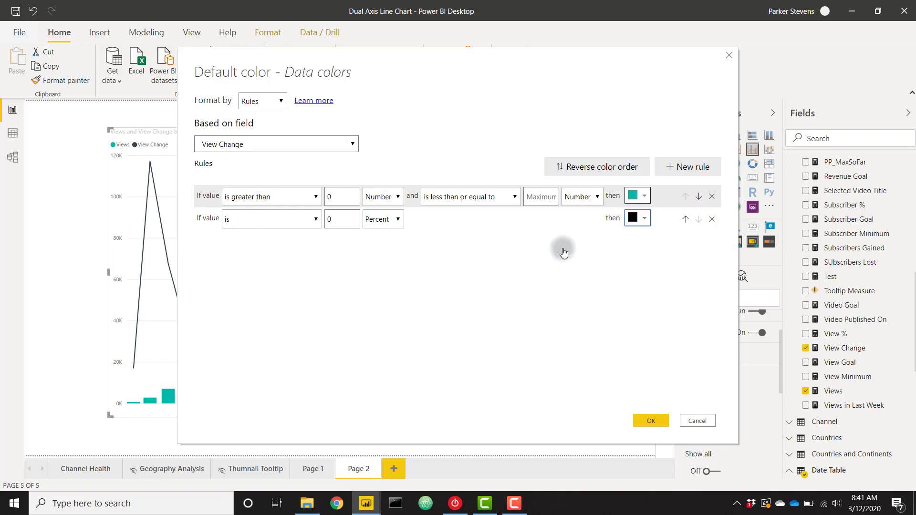
left_click(688, 166)
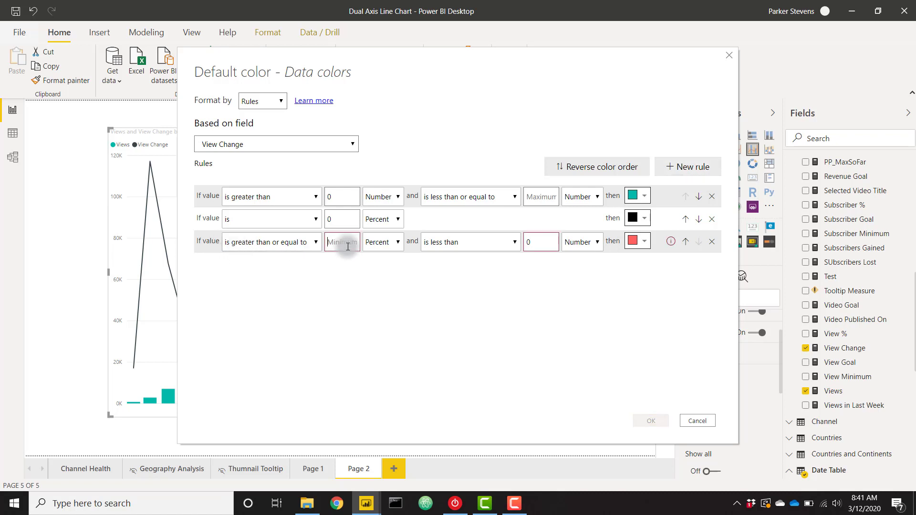
left_click(383, 242)
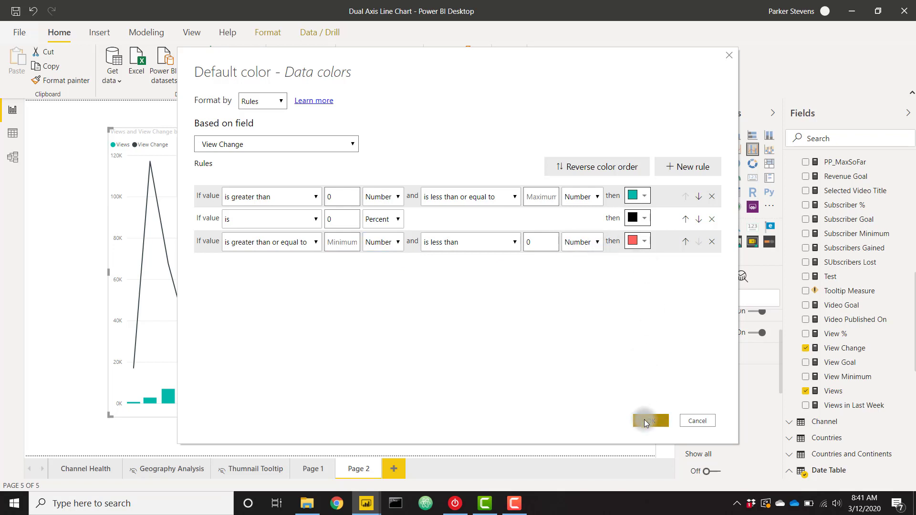
left_click(650, 421)
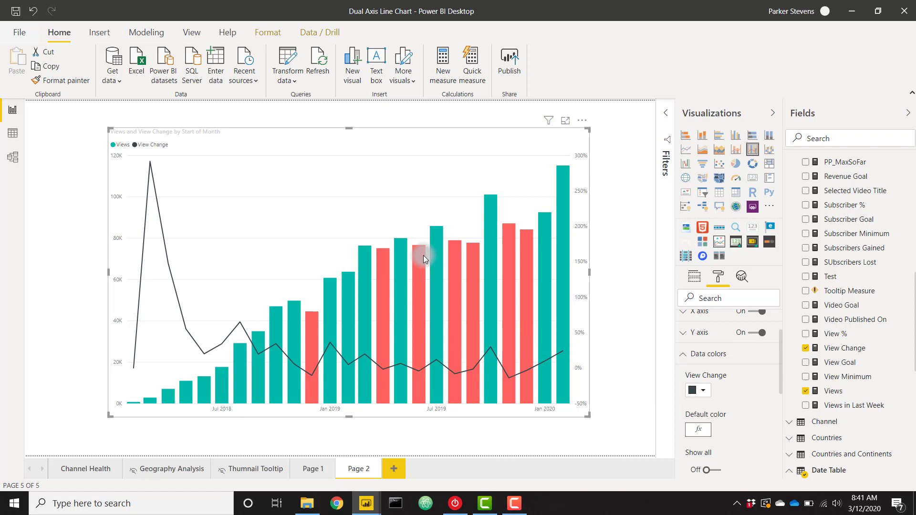
mouse_move(476, 374)
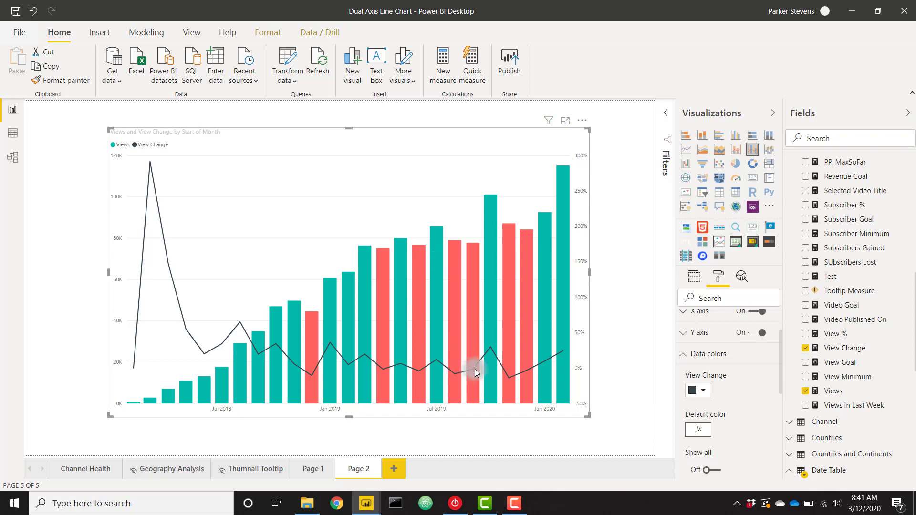
mouse_move(497, 296)
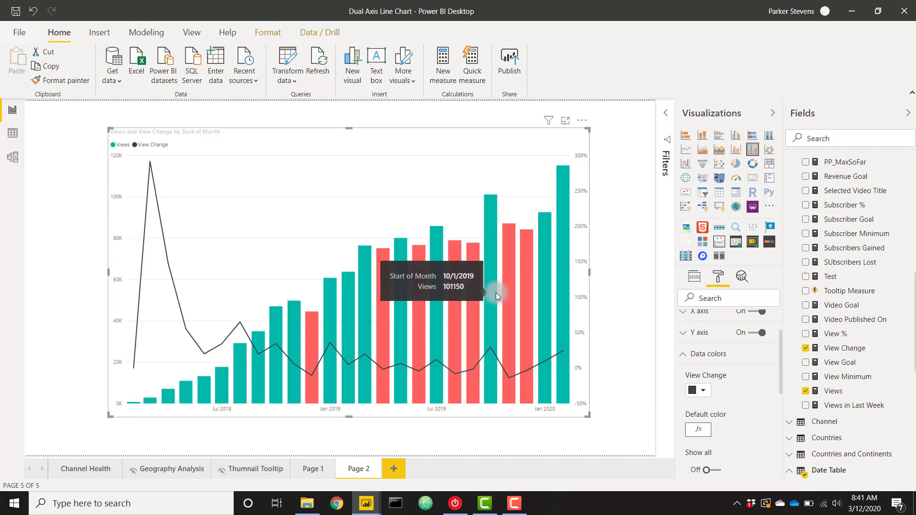
mouse_move(689, 154)
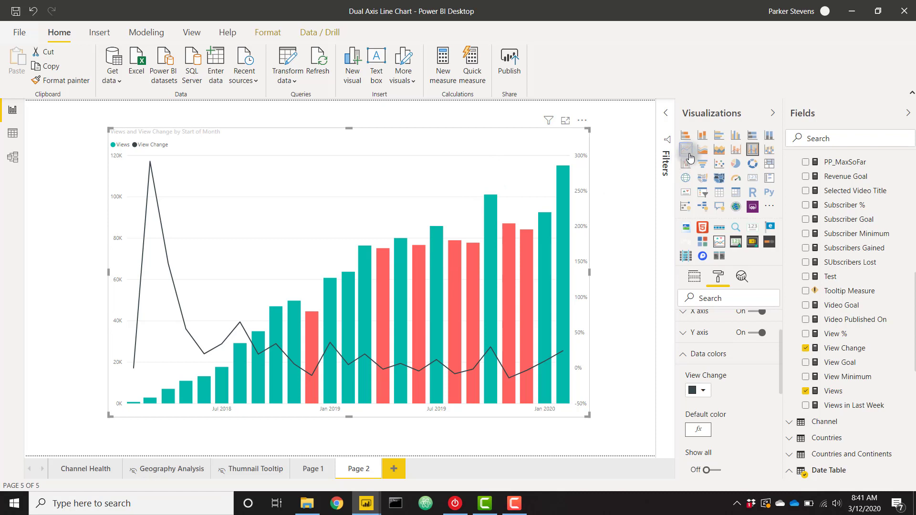
Convert the column-and-line visual back to a line chart of Views and View Change.
left_click(686, 150)
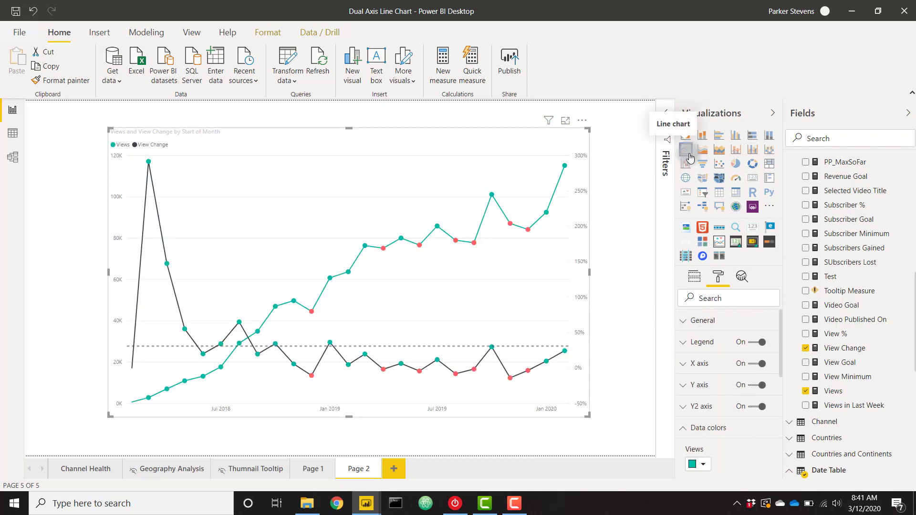
mouse_move(285, 234)
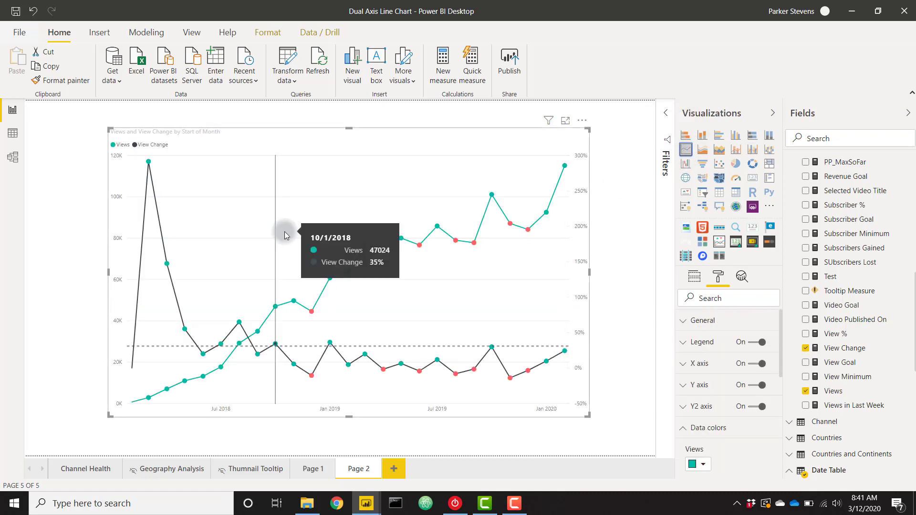
mouse_move(490, 281)
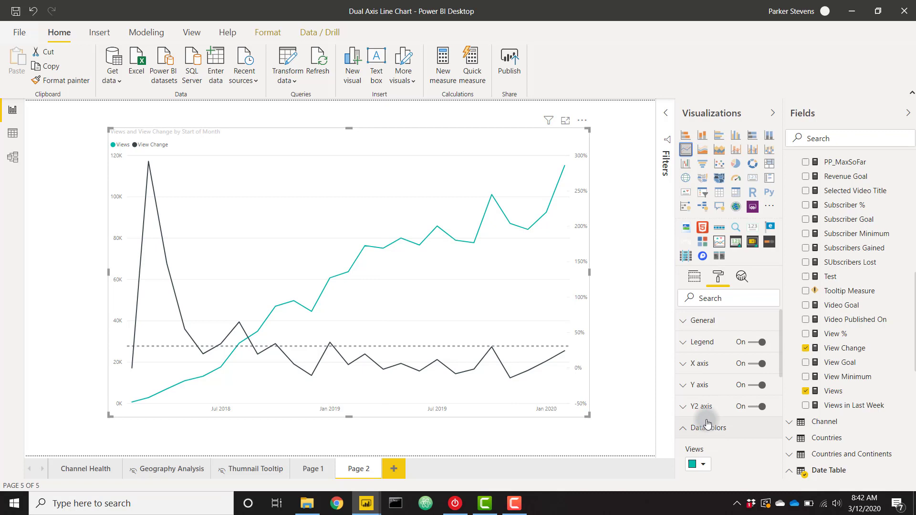
mouse_move(496, 205)
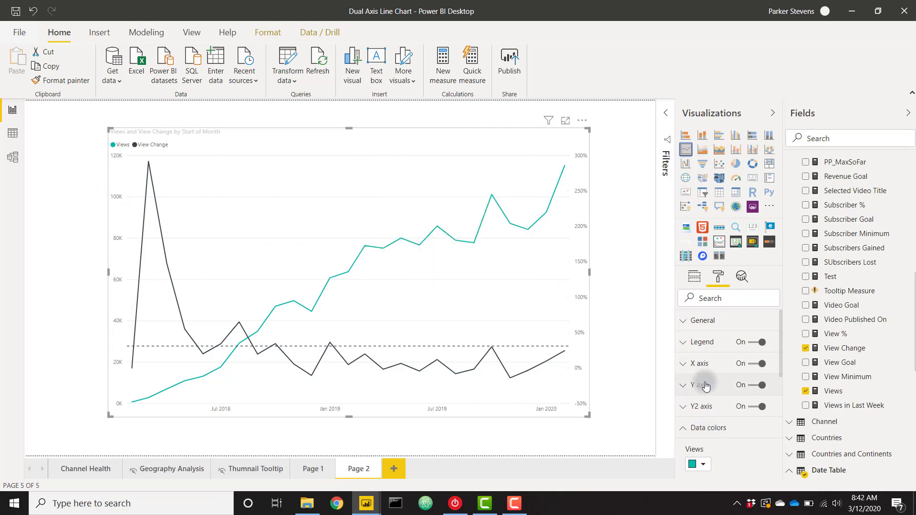
Enlarge the Y axis and Y2 axis labels to 15 pt text size.
left_click(698, 384)
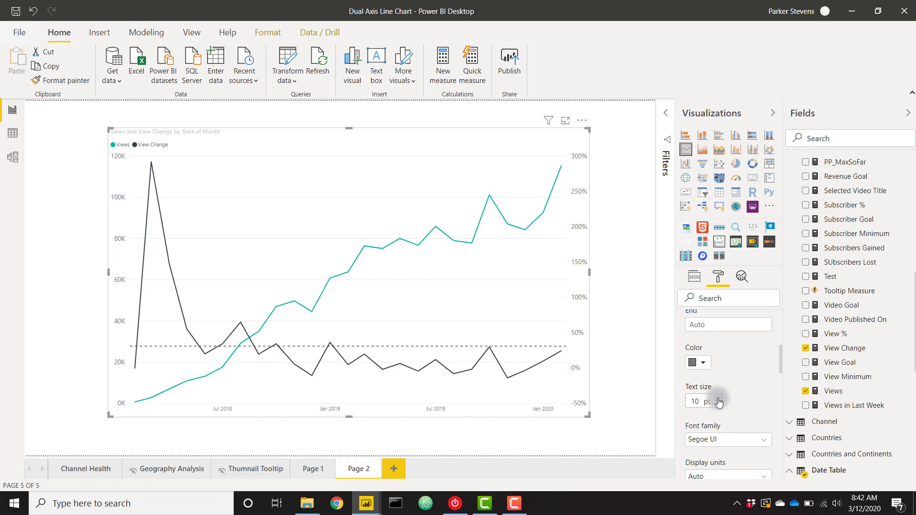
left_click(720, 398)
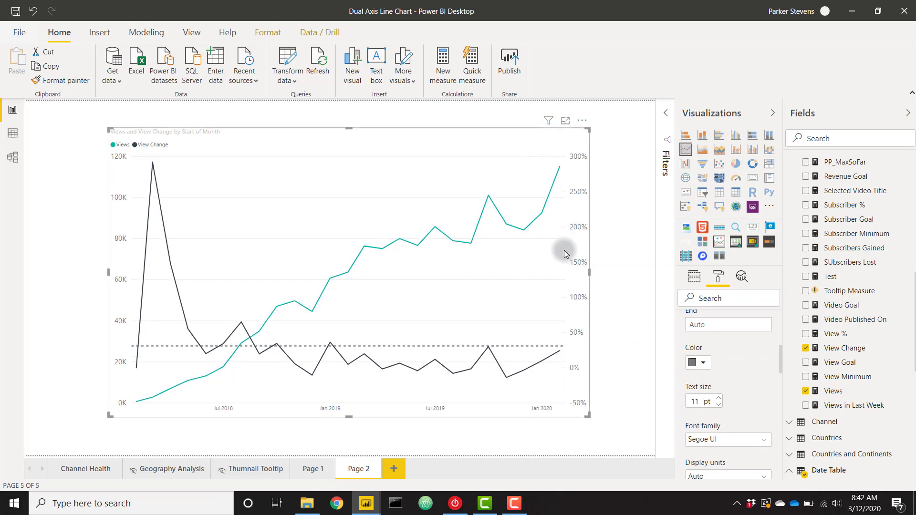
scroll("down", 3)
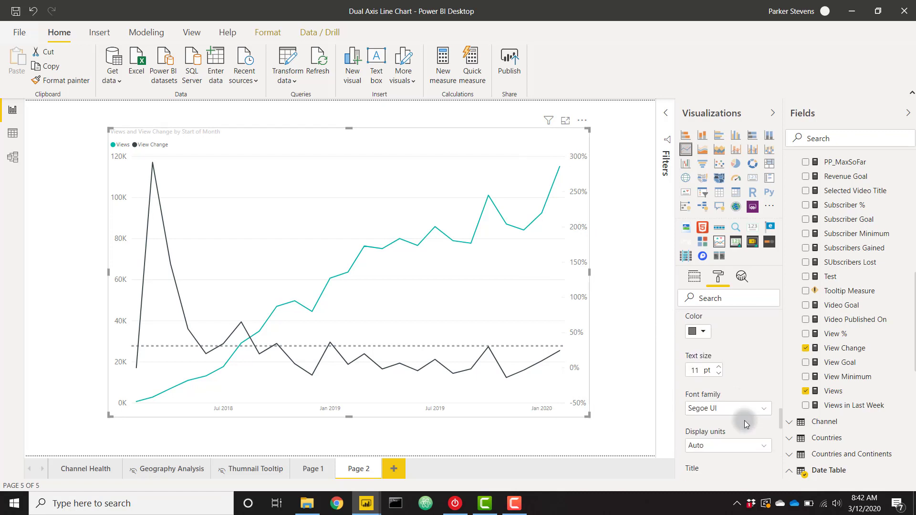
left_click(718, 367)
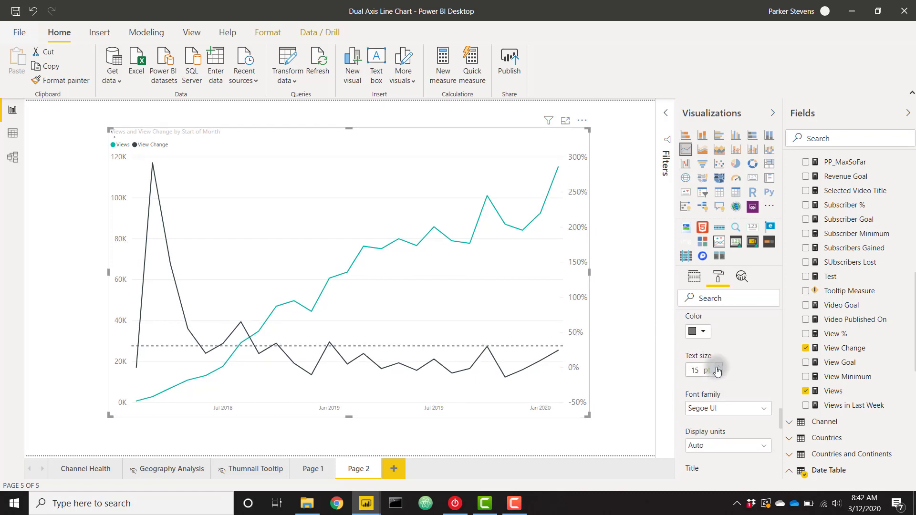
left_click(719, 366)
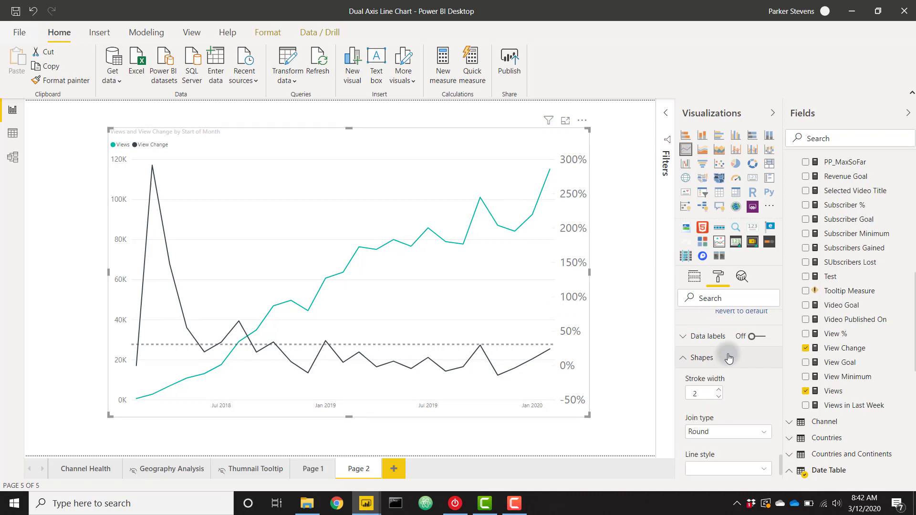
Set the line stroke width to 4 under Shapes and collapse the format sections.
left_click(712, 389)
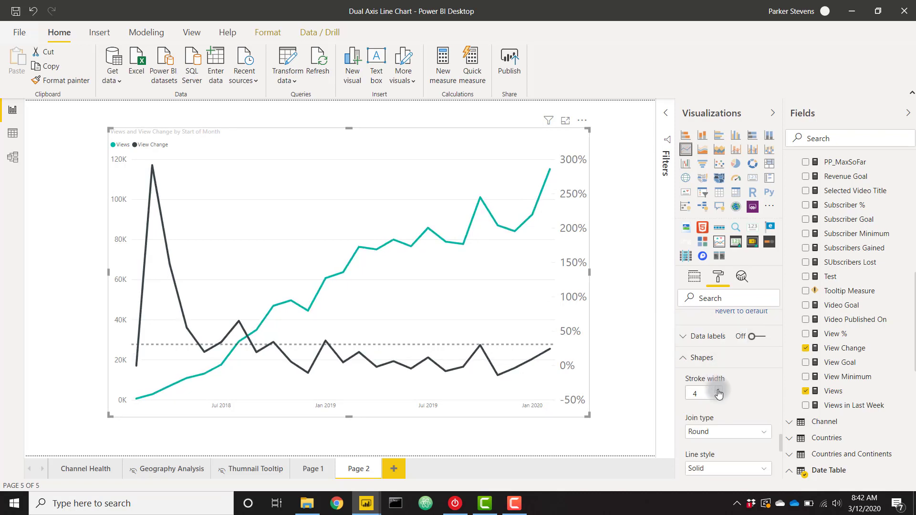
left_click(718, 277)
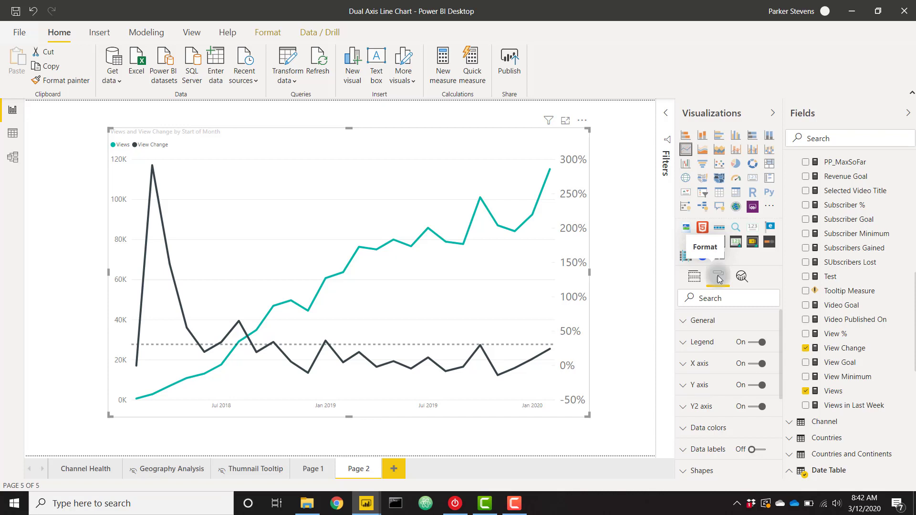